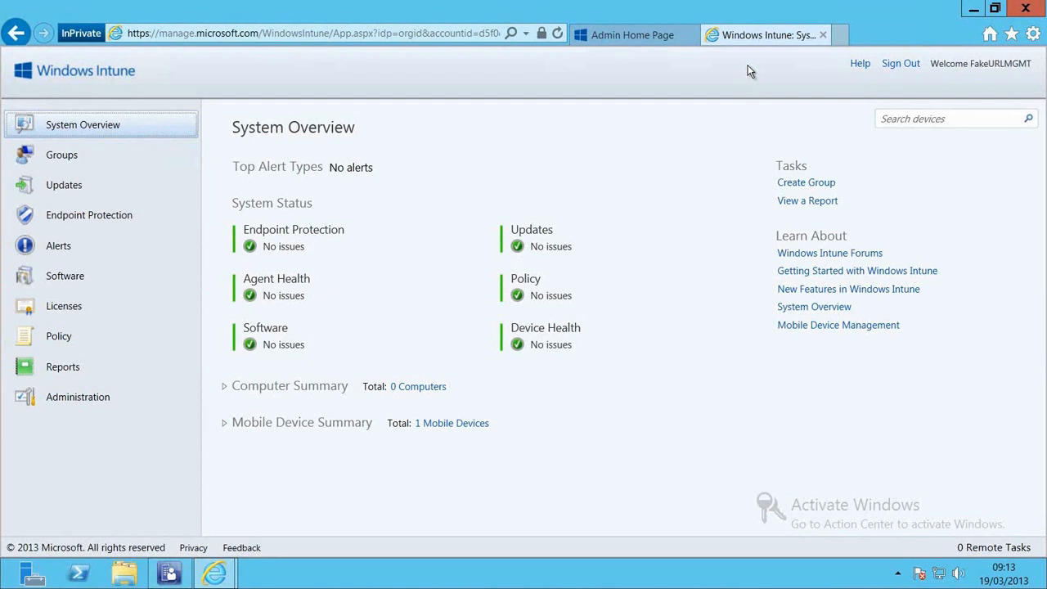
pyautogui.moveTo(119, 396)
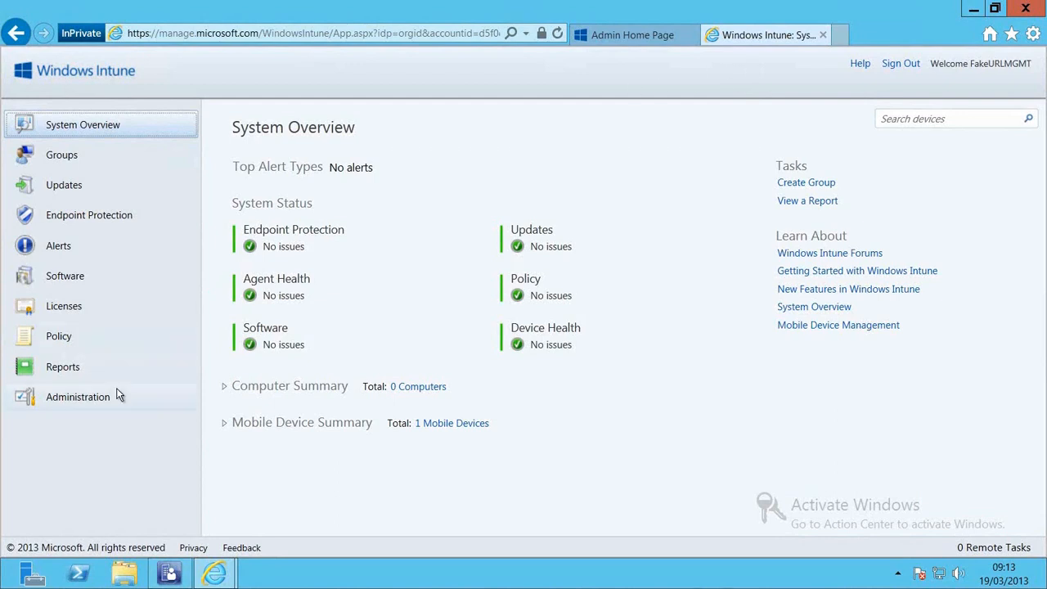
# - Go to Administration > Mobile Device Management, where Windows Intune is the management authority
pyautogui.click(78, 397)
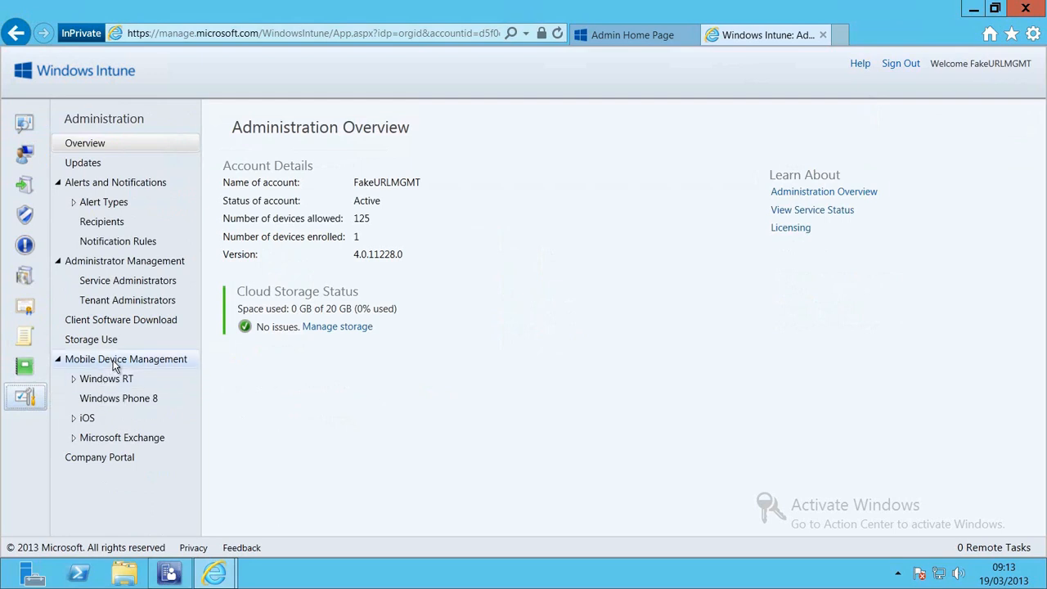
pyautogui.click(126, 359)
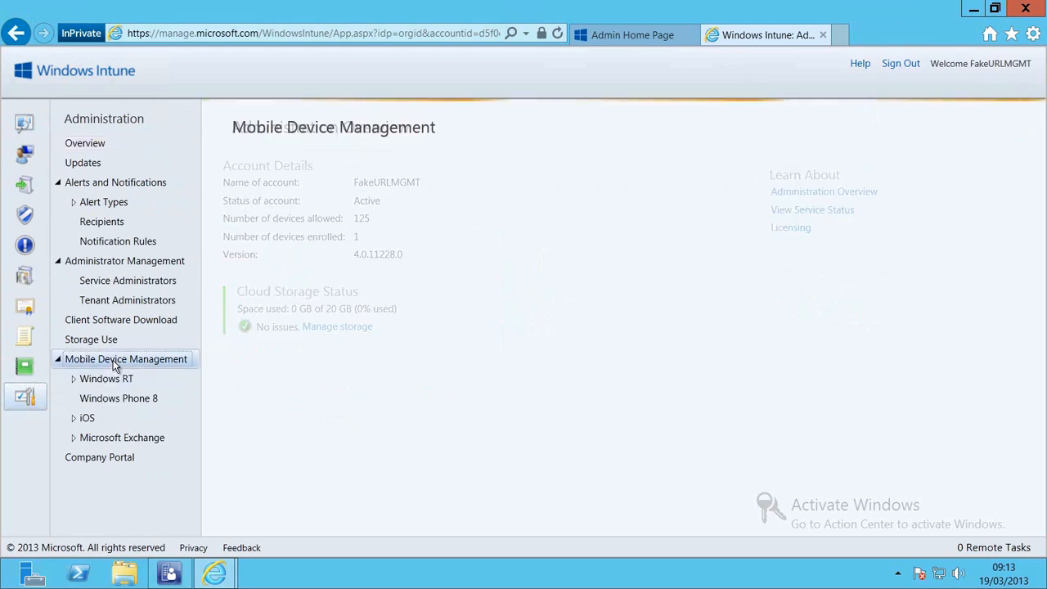
pyautogui.click(126, 359)
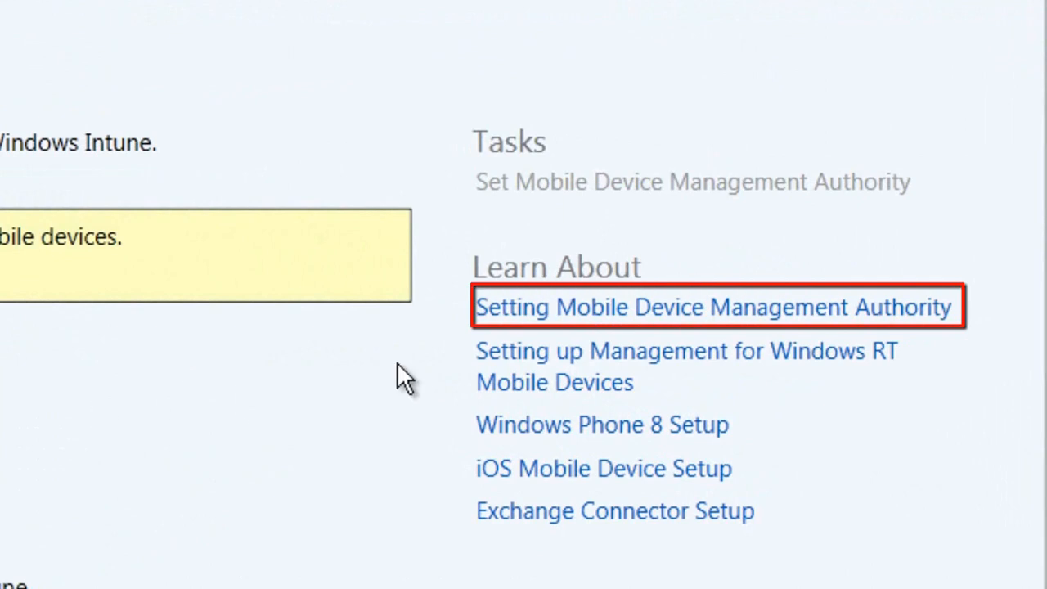
pyautogui.moveTo(606, 115)
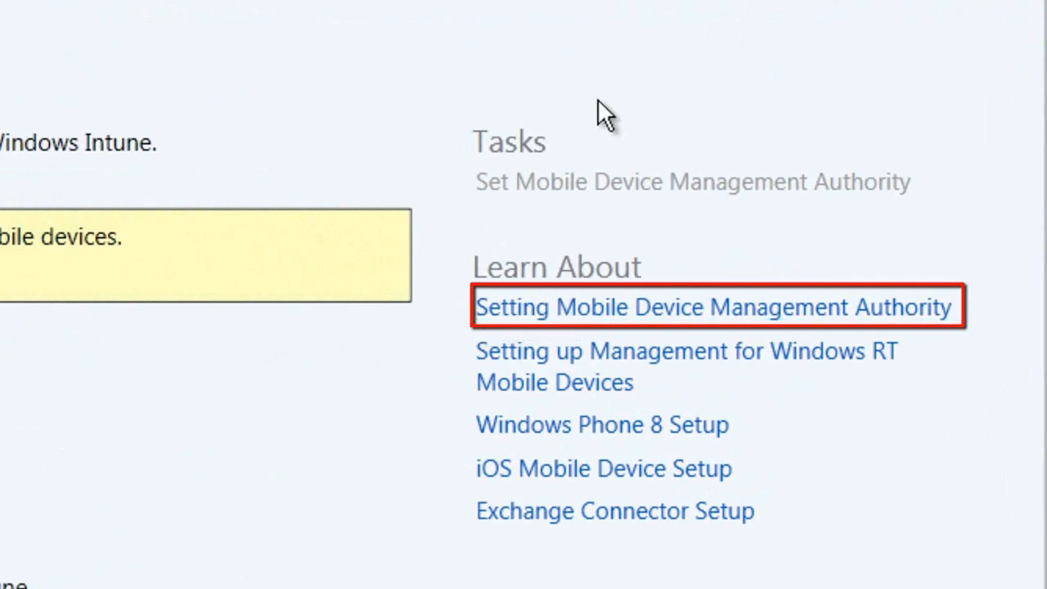
pyautogui.moveTo(577, 188)
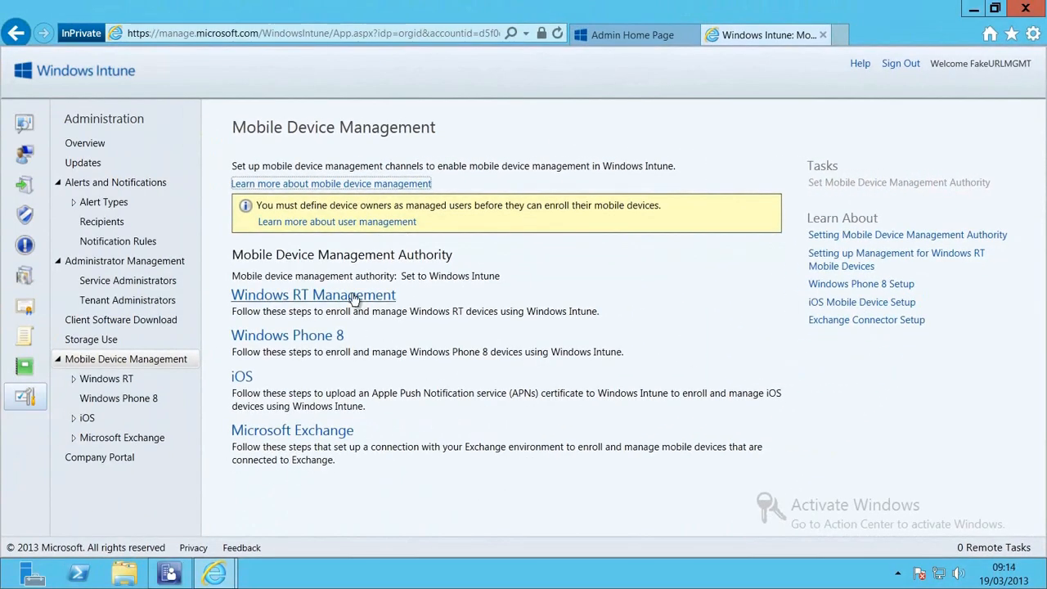
# - Enter fakeurl.info as the Windows RT verified domain and pass the auto-detection test
pyautogui.click(313, 295)
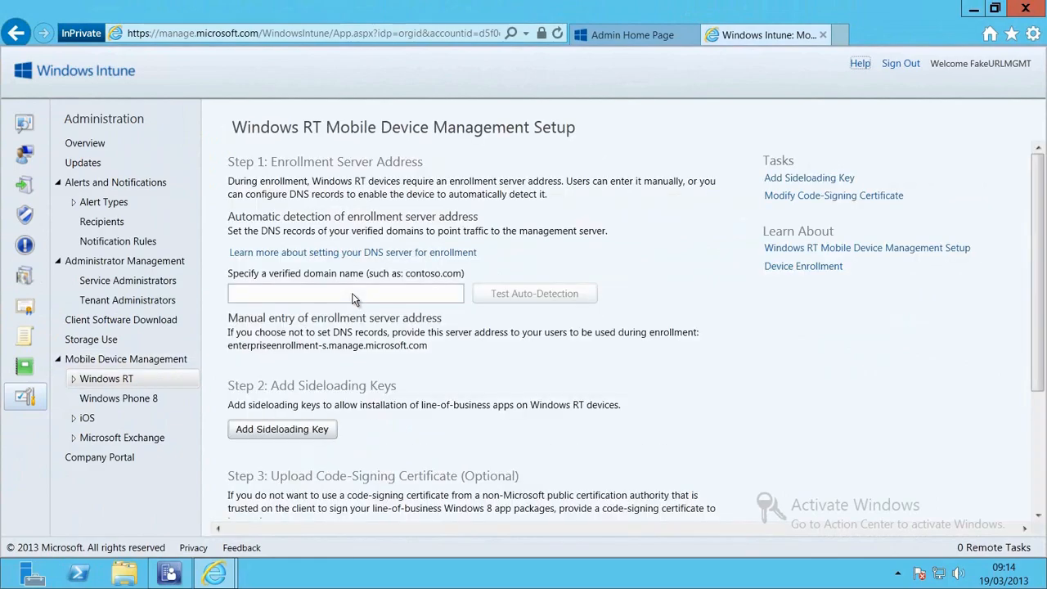
pyautogui.click(345, 293)
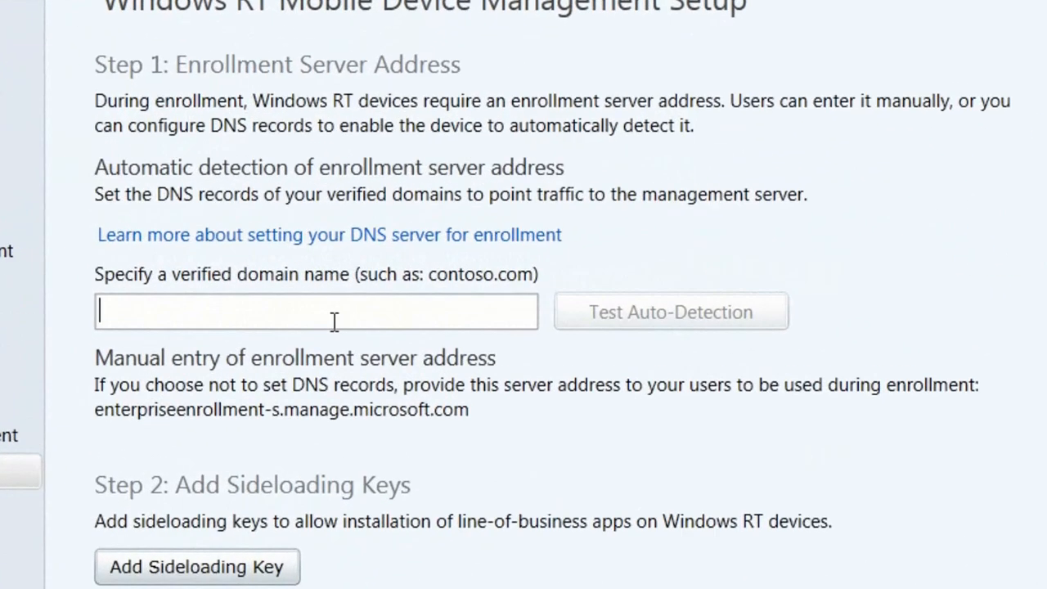
pyautogui.write('f')
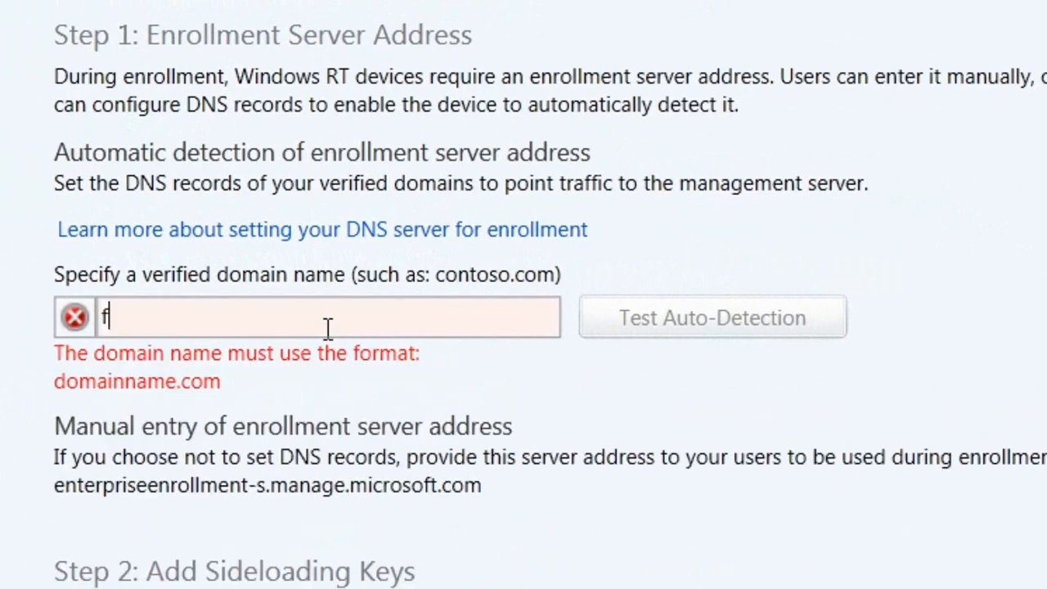
pyautogui.write('akeurl.info')
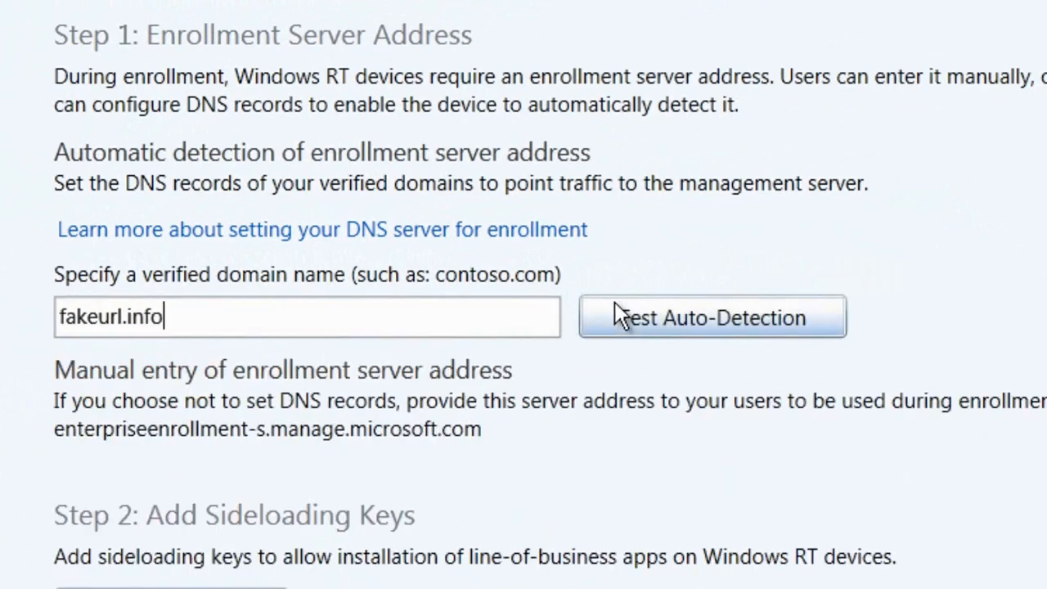
pyautogui.click(711, 317)
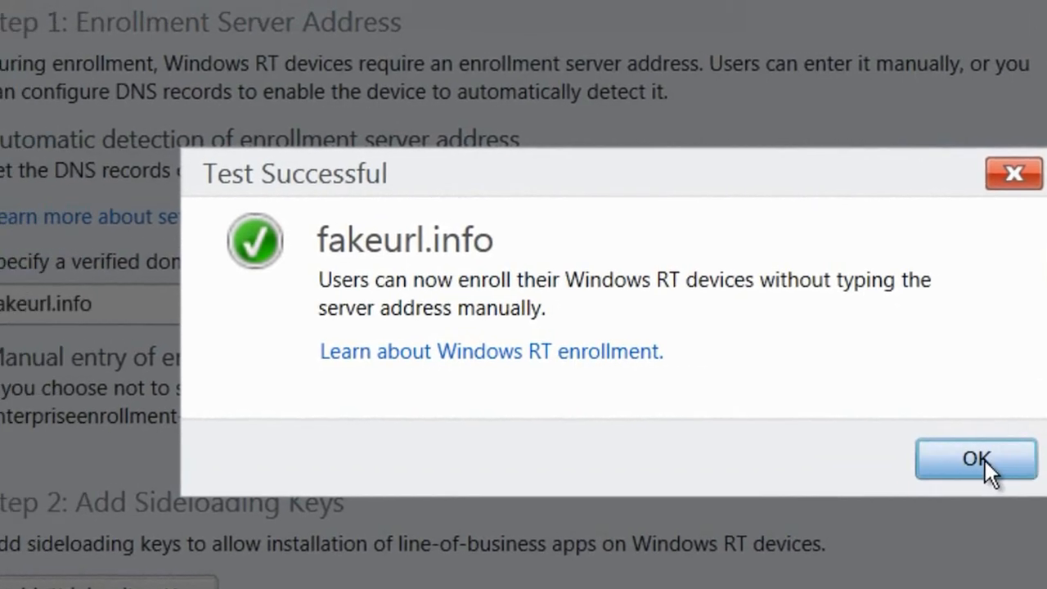
pyautogui.click(976, 458)
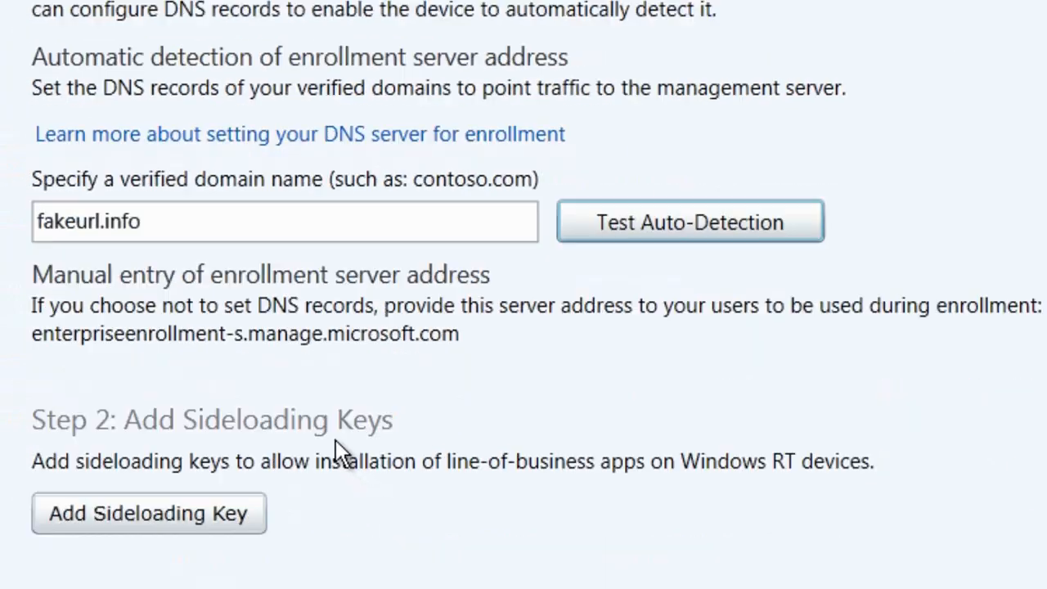
pyautogui.scroll(-3)
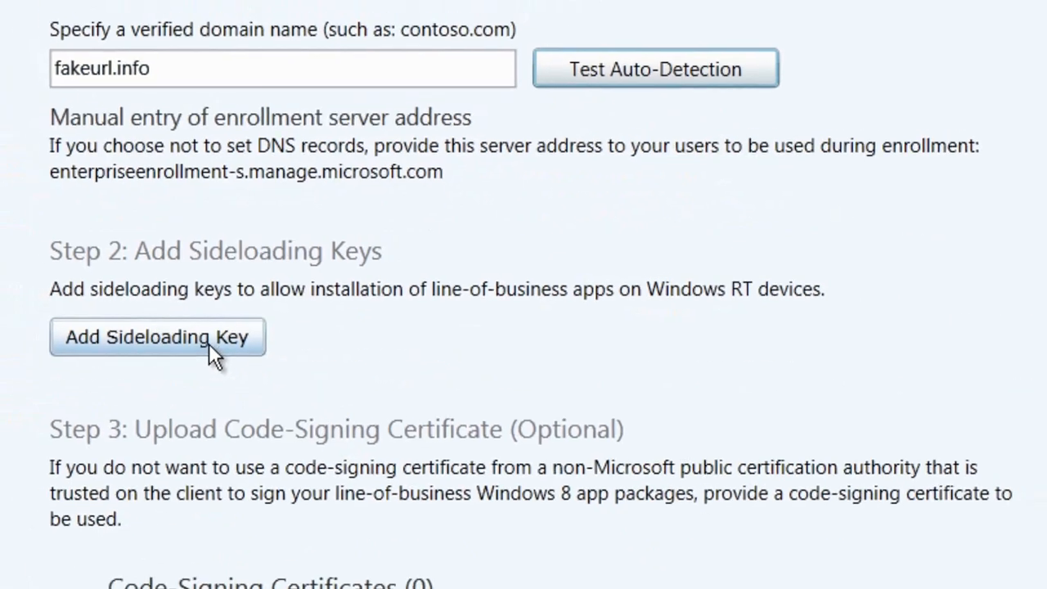
pyautogui.click(156, 337)
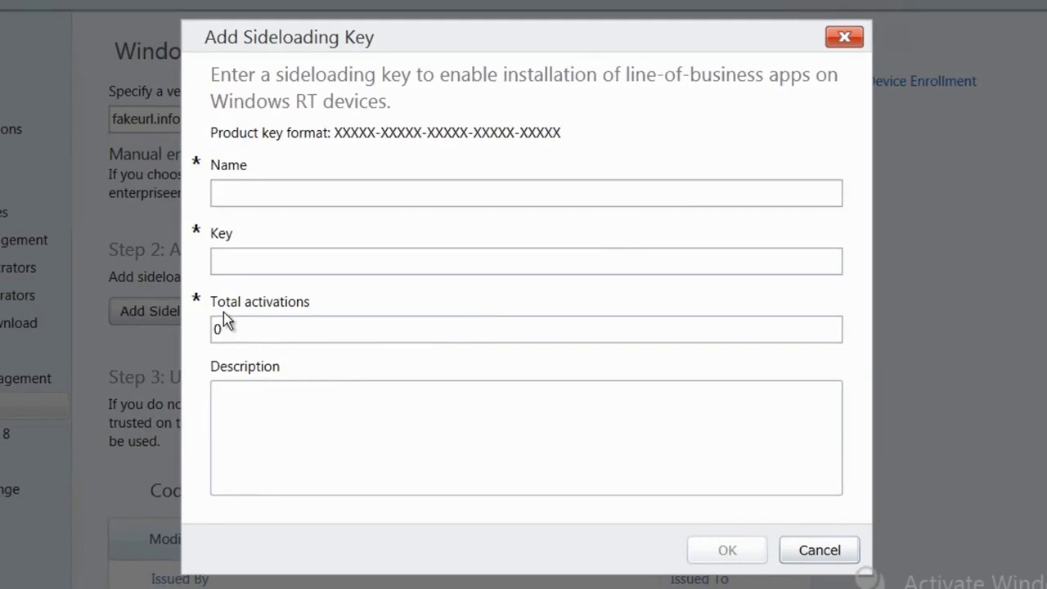
pyautogui.write('Fake')
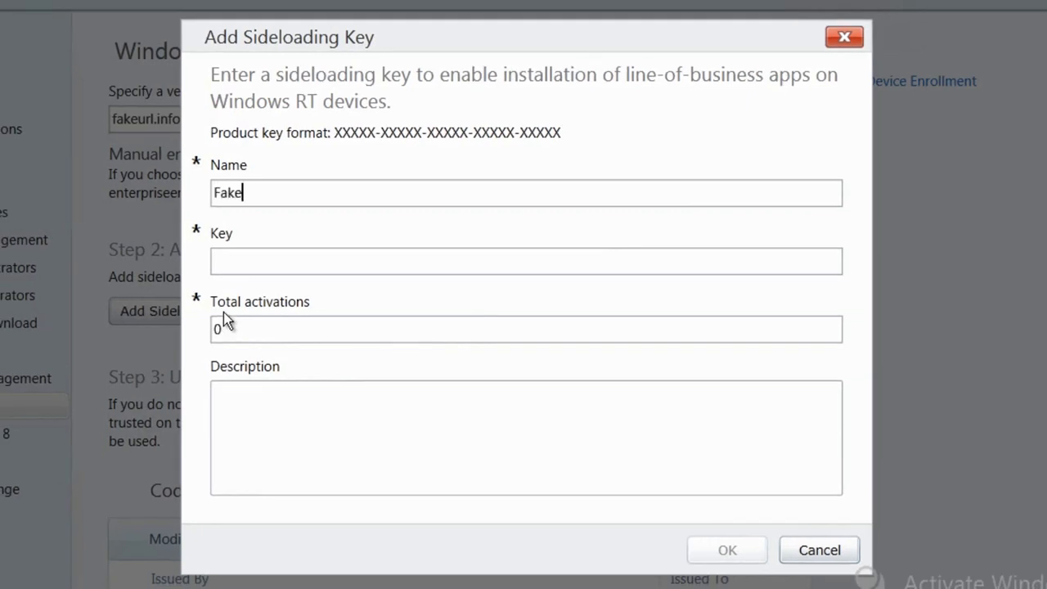
pyautogui.write('00000-00000-00000-00000-00000')
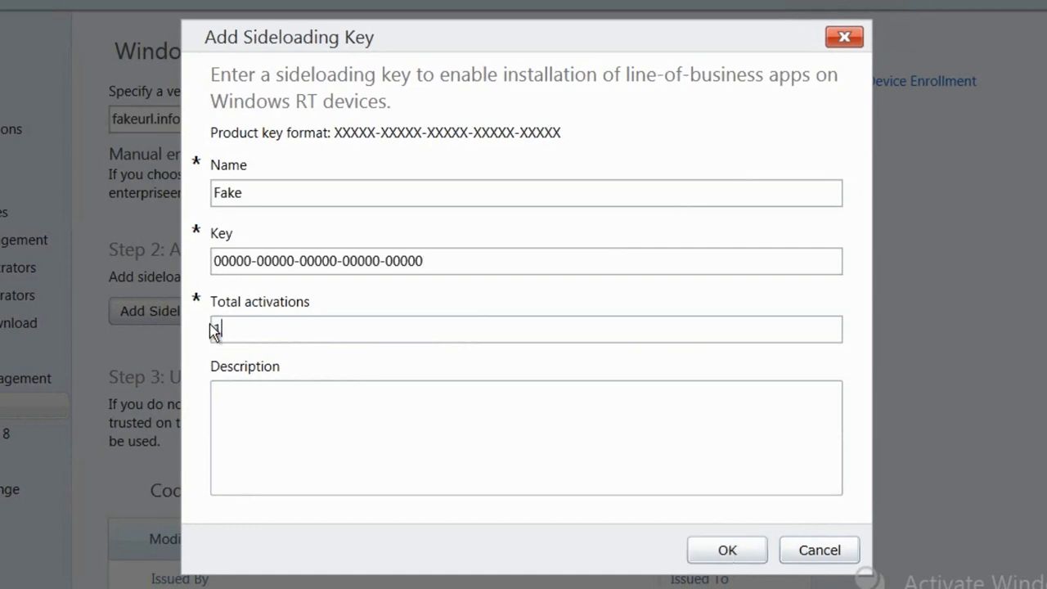
pyautogui.write('100')
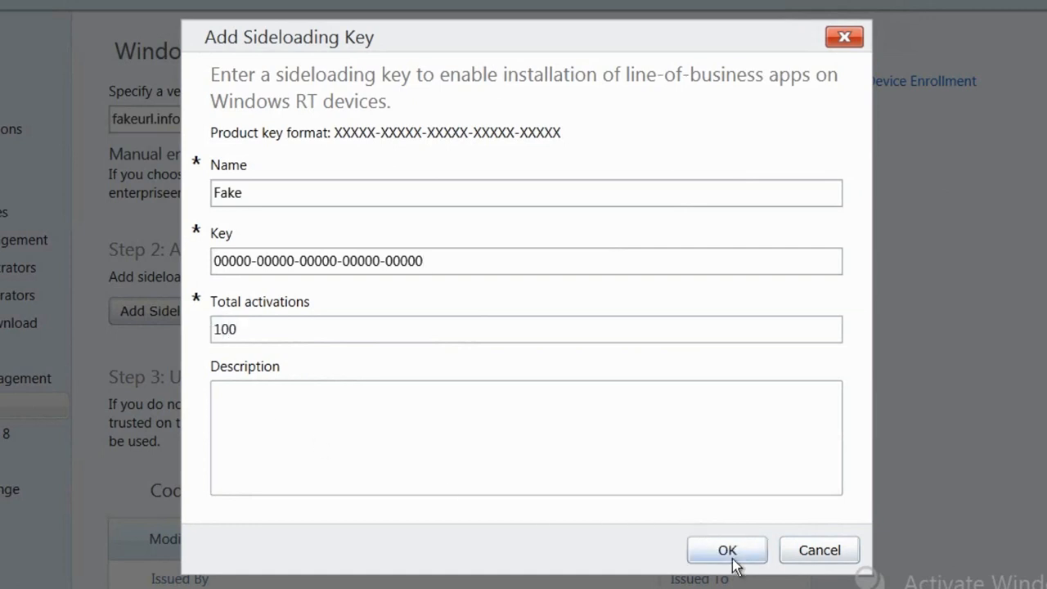
pyautogui.click(726, 550)
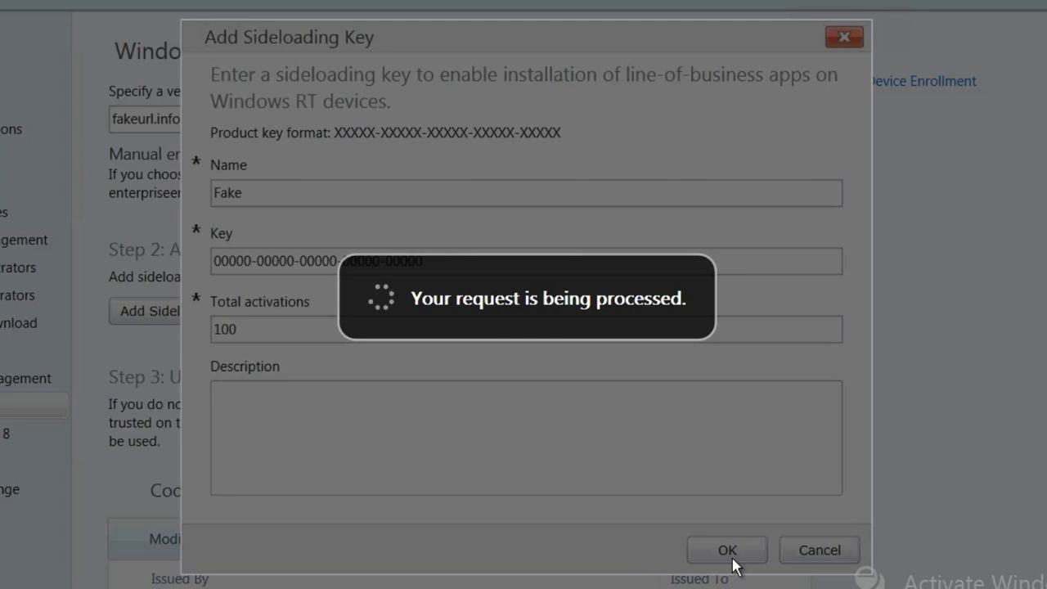
pyautogui.click(726, 550)
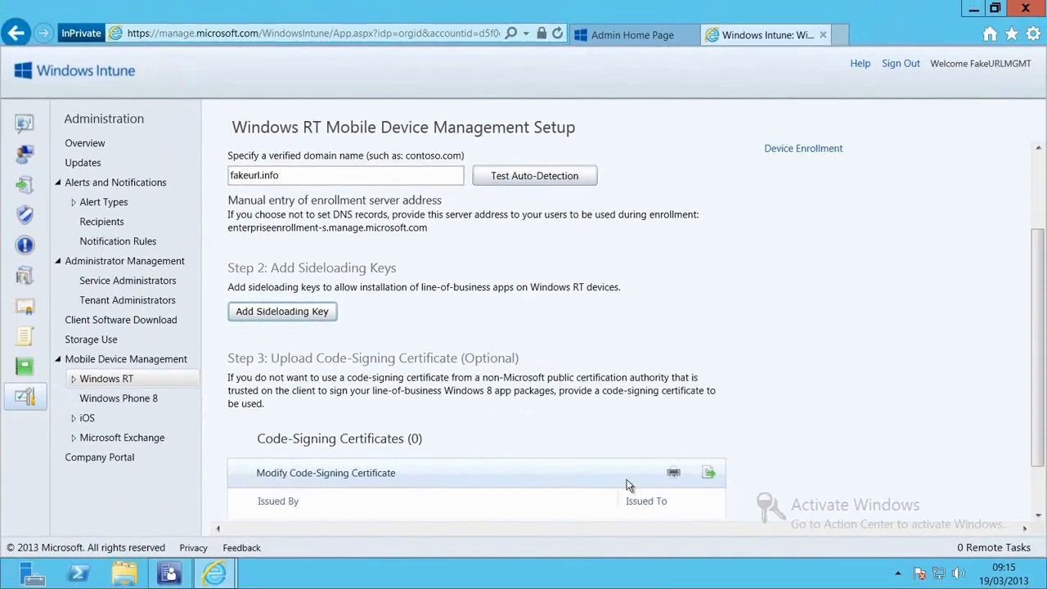
pyautogui.scroll(-3)
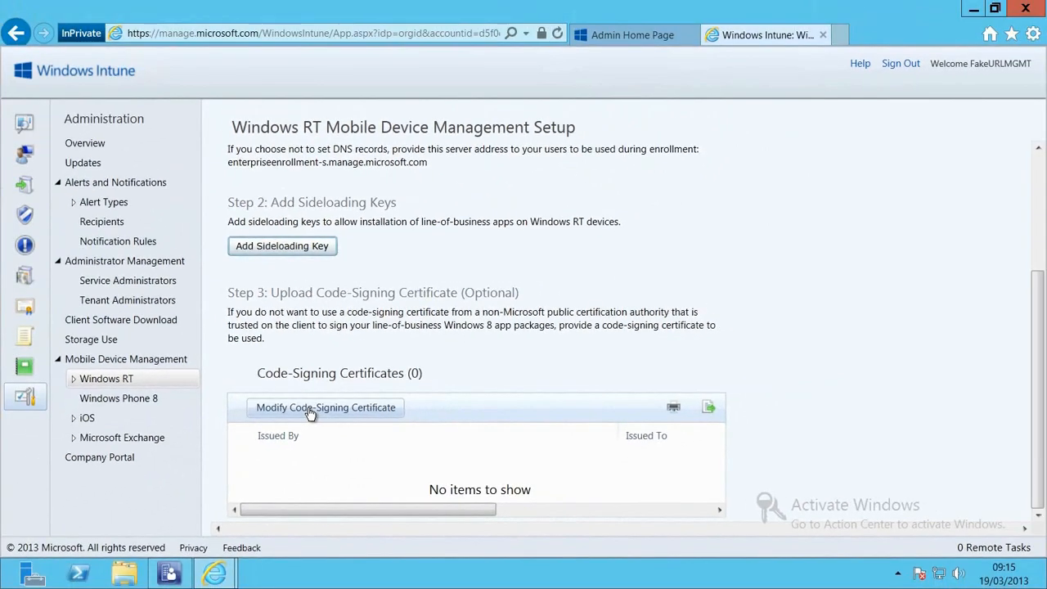
# - Upload Code Signing.cer from the Code Signing Cert folder as the code-signing certificate
pyautogui.click(326, 407)
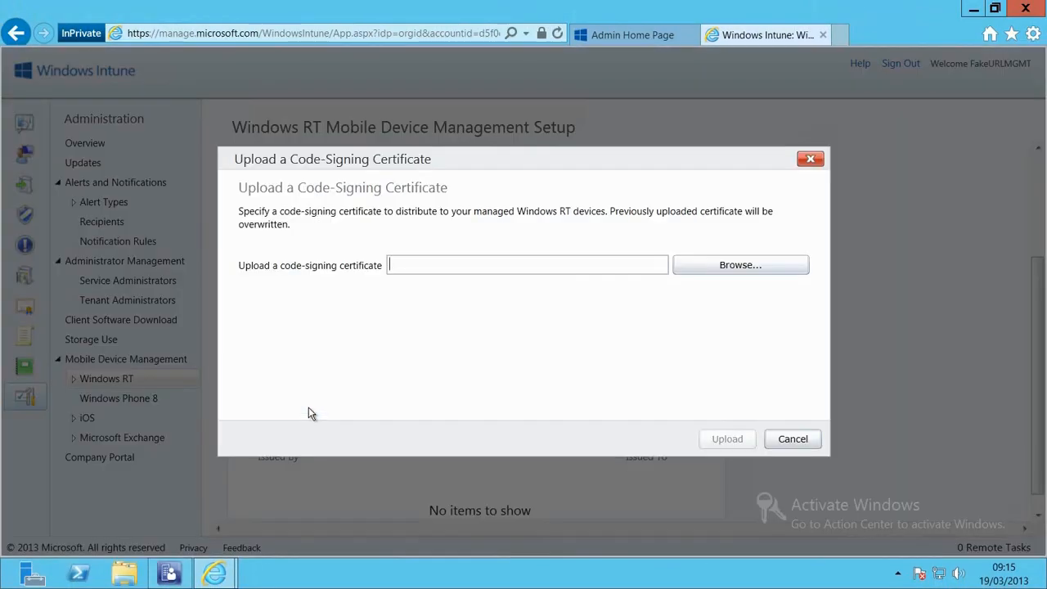
pyautogui.moveTo(739, 264)
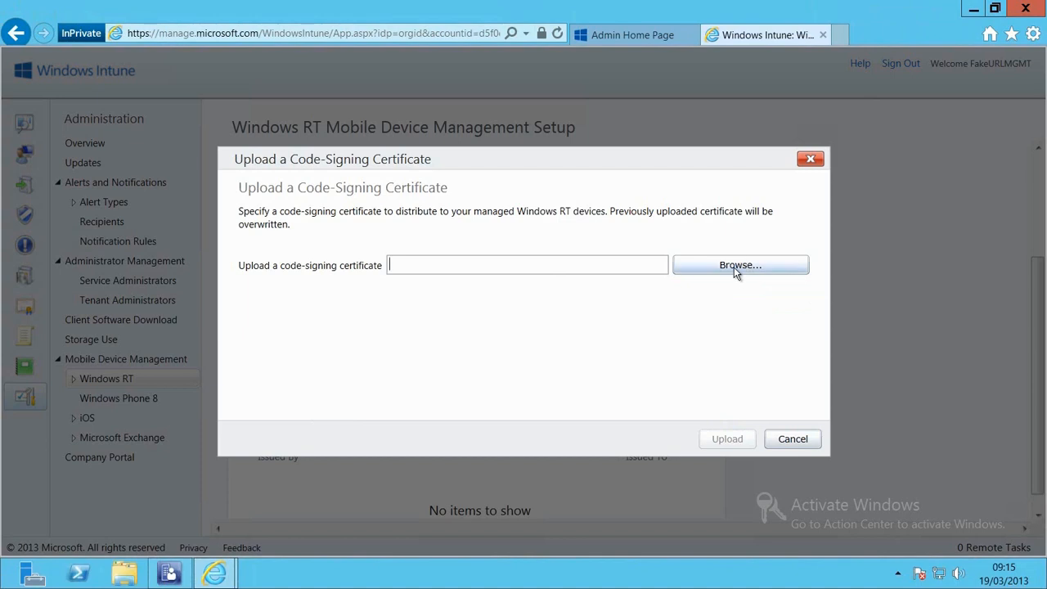
pyautogui.click(740, 264)
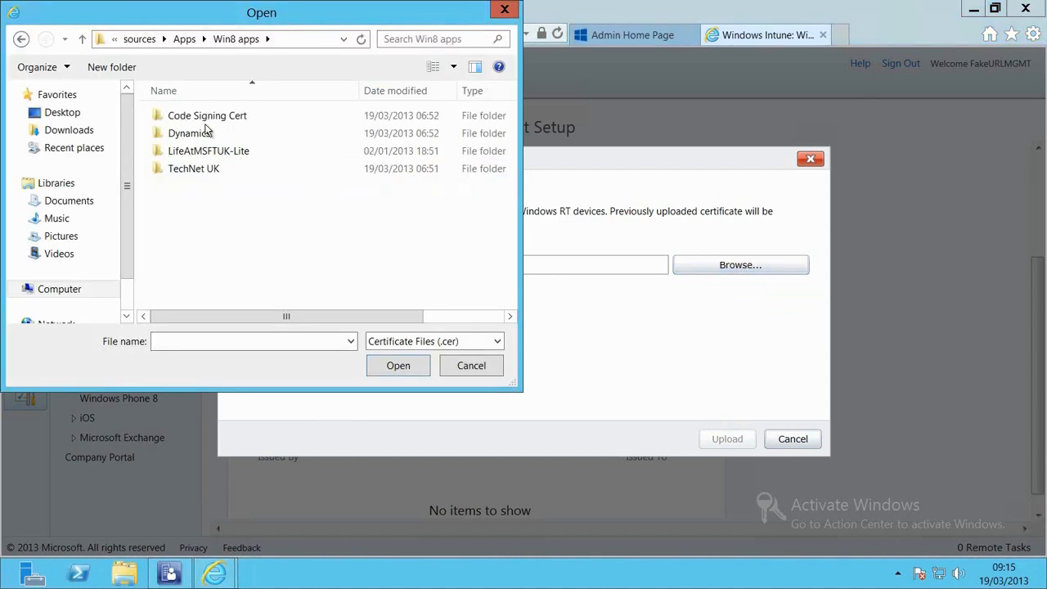
pyautogui.doubleClick(207, 115)
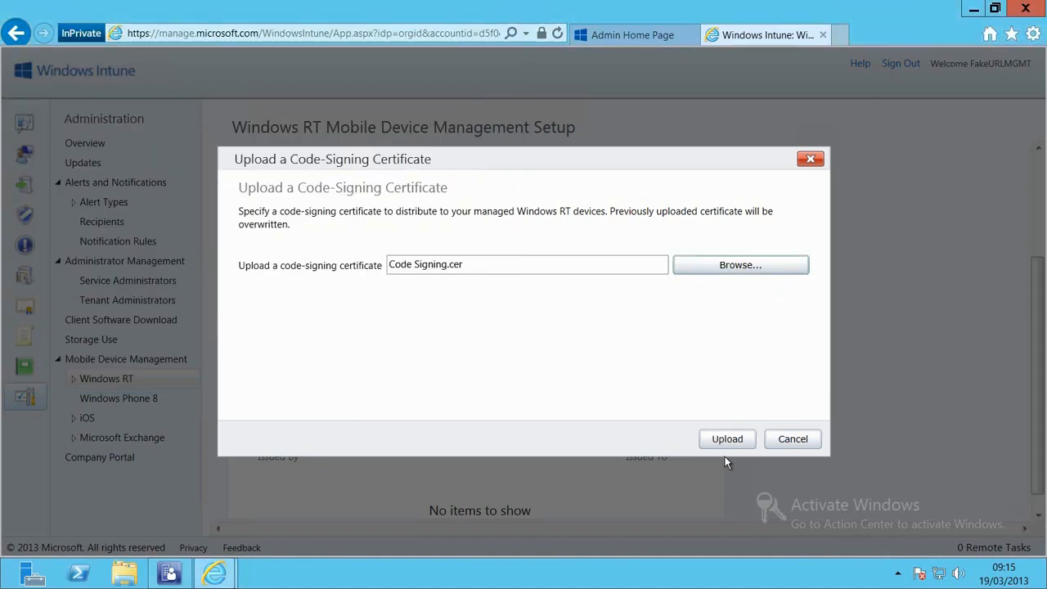
pyautogui.click(726, 439)
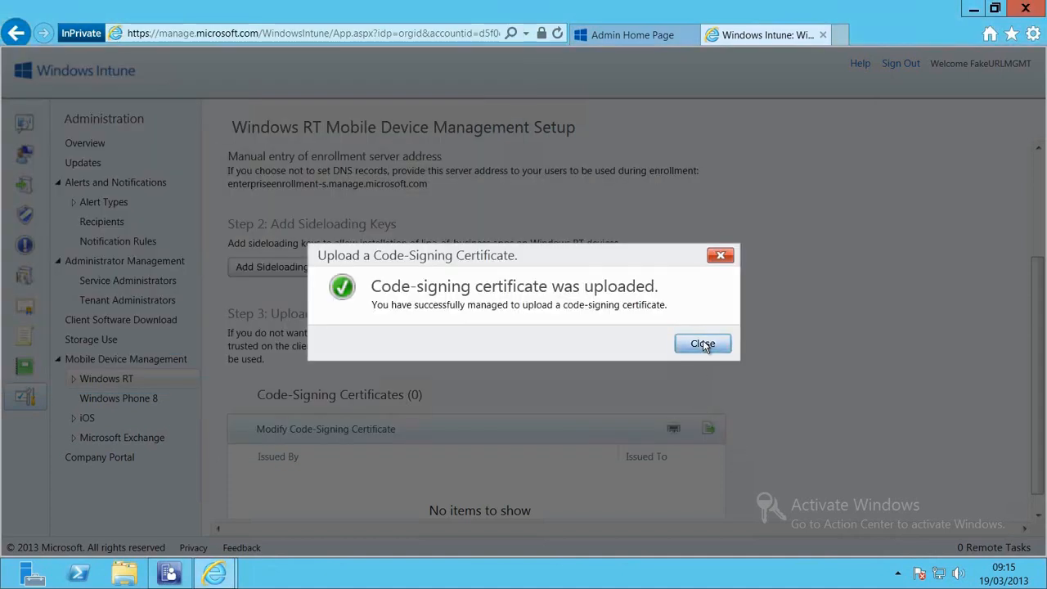
pyautogui.click(702, 343)
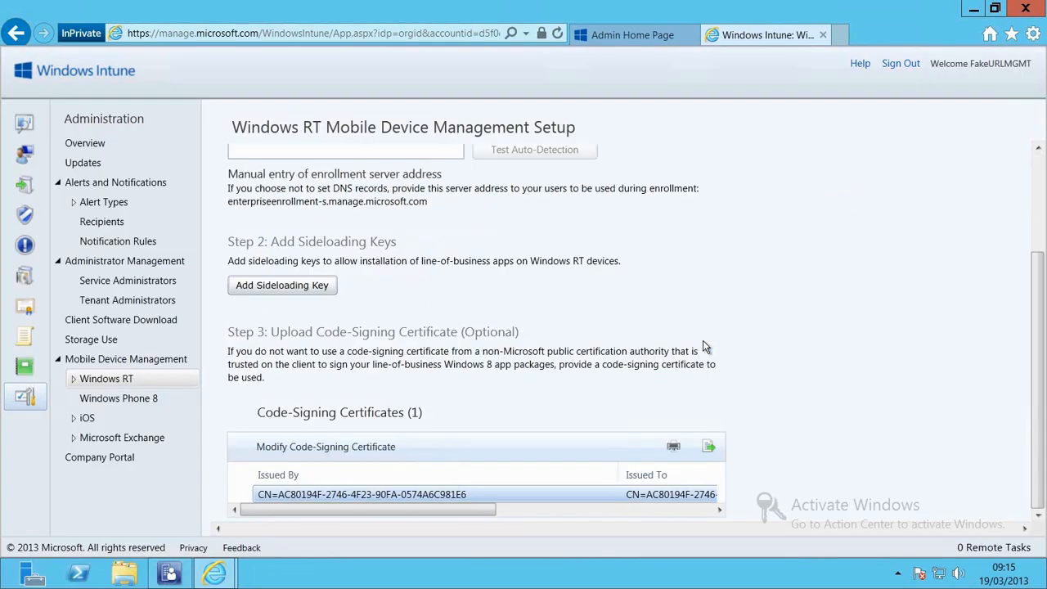
pyautogui.moveTo(562, 452)
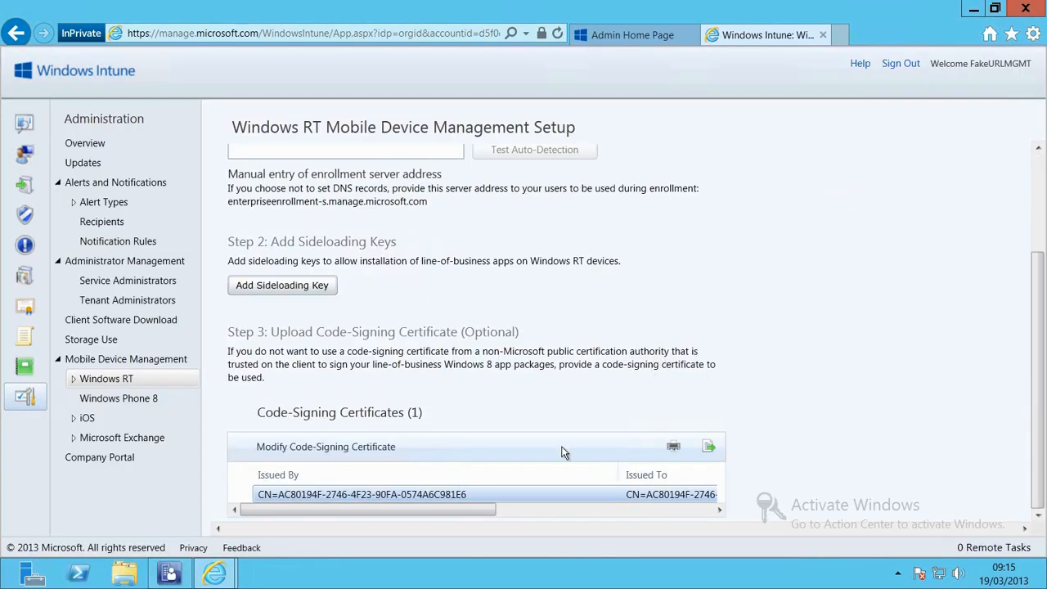
pyautogui.moveTo(572, 248)
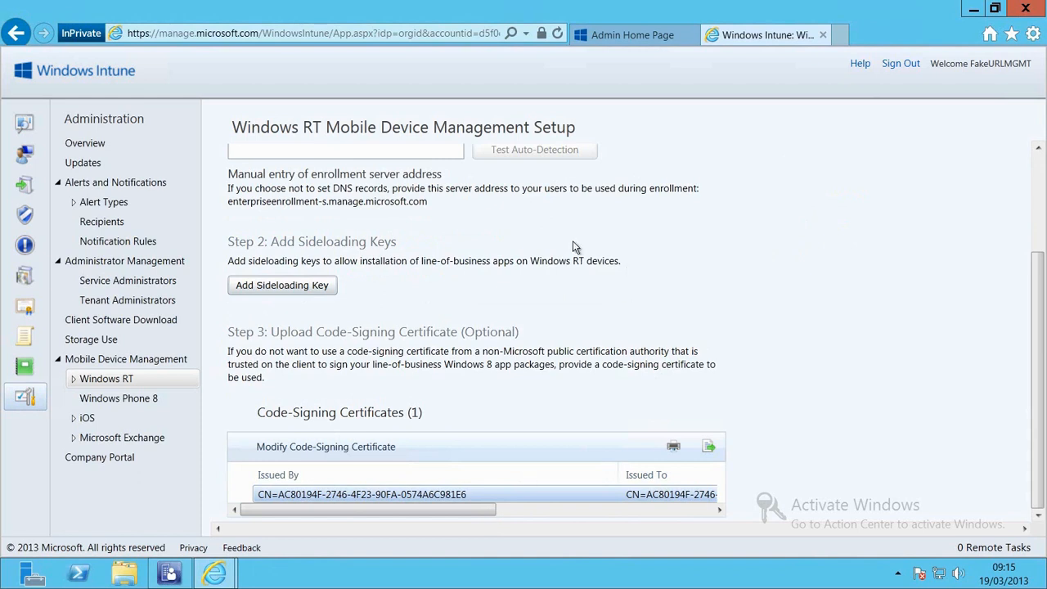
pyautogui.moveTo(546, 272)
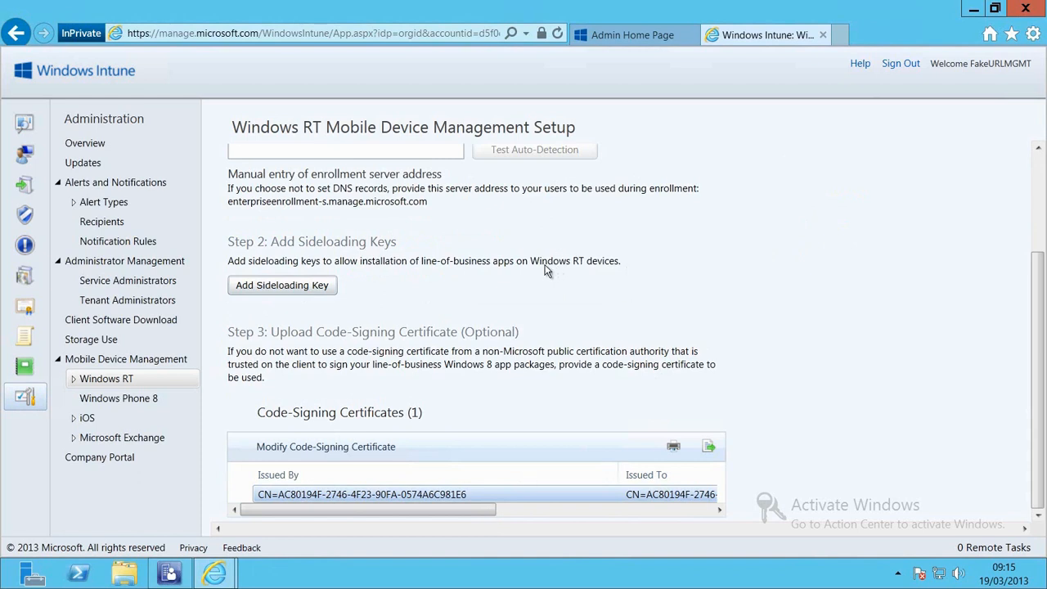
pyautogui.moveTo(546, 272)
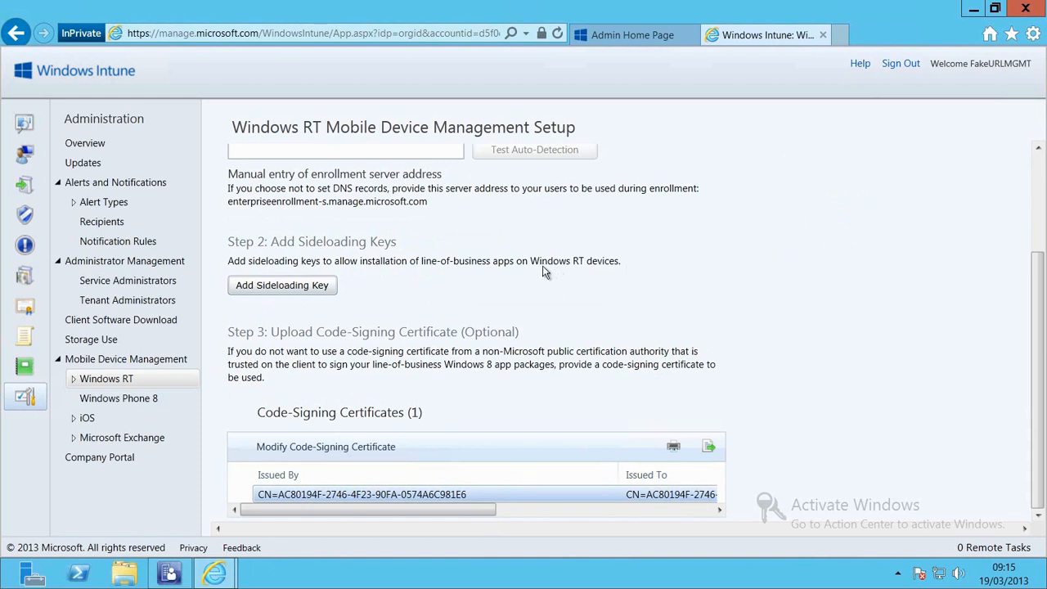
pyautogui.moveTo(533, 276)
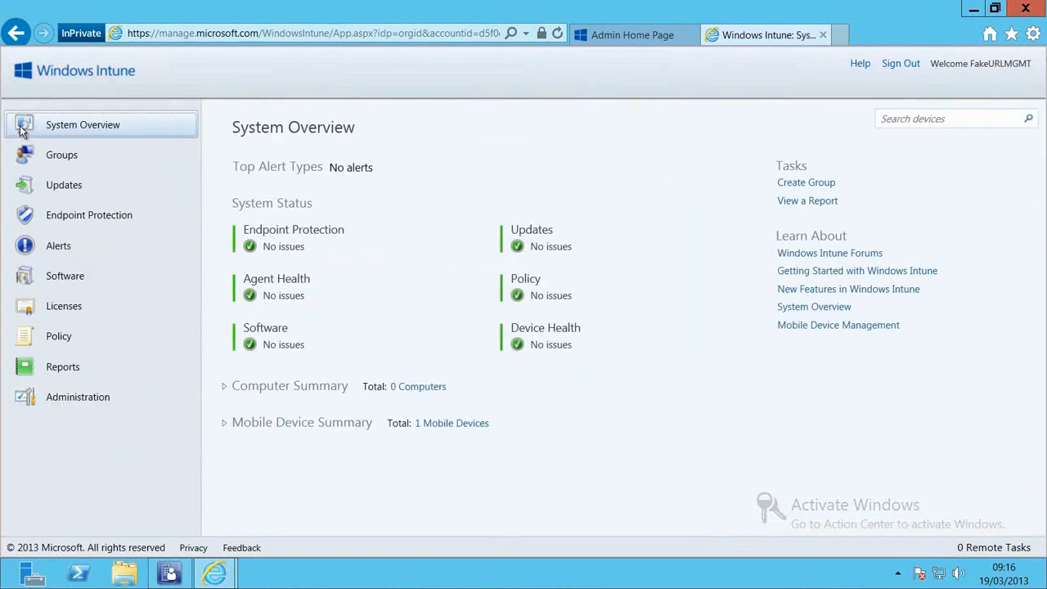
pyautogui.moveTo(65, 287)
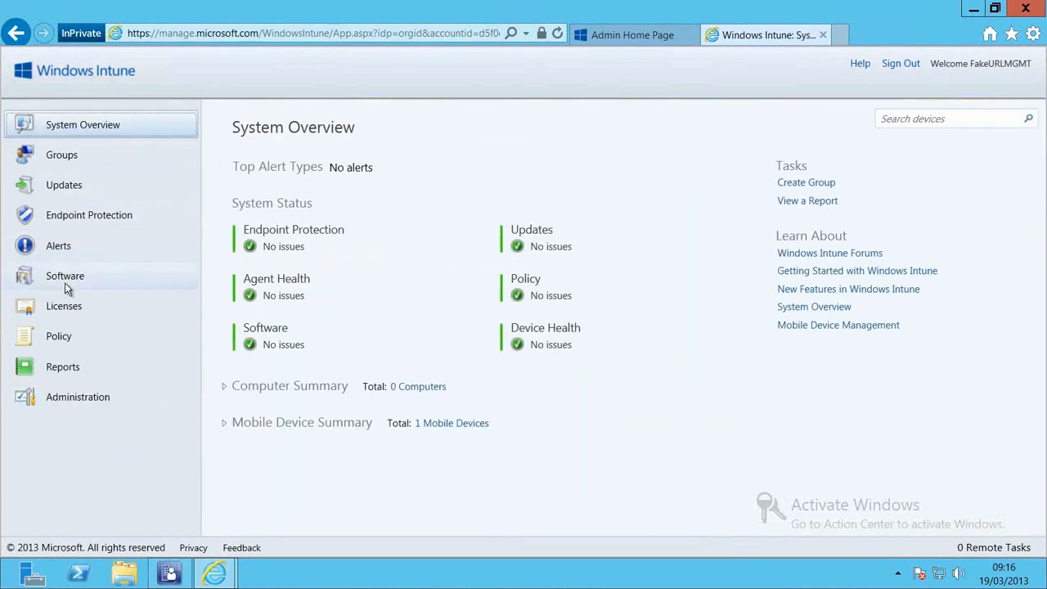
# - Open Software > Managed Software and launch Add Software
pyautogui.click(65, 276)
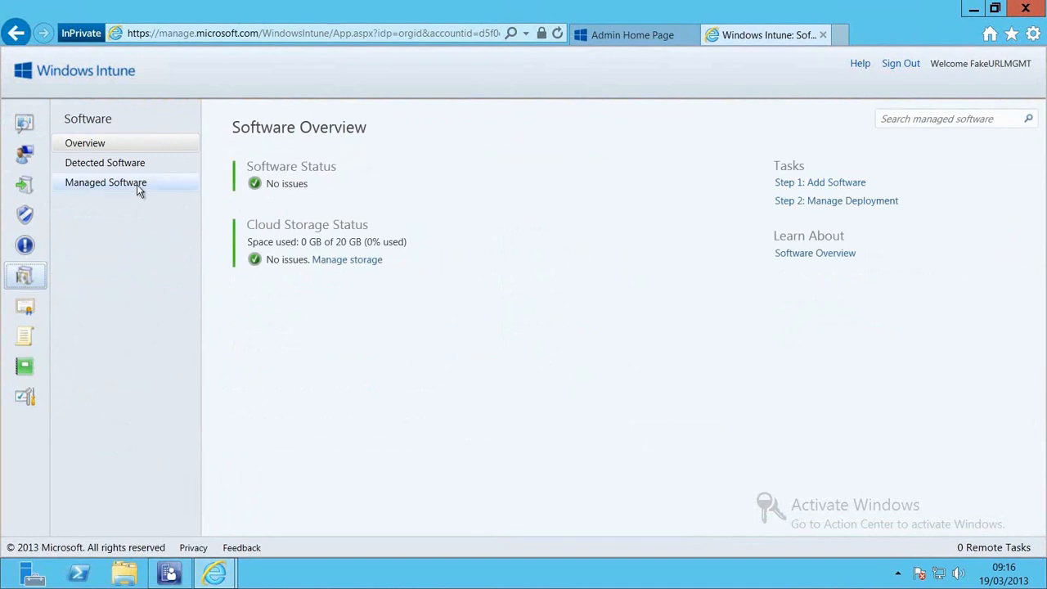
pyautogui.click(105, 181)
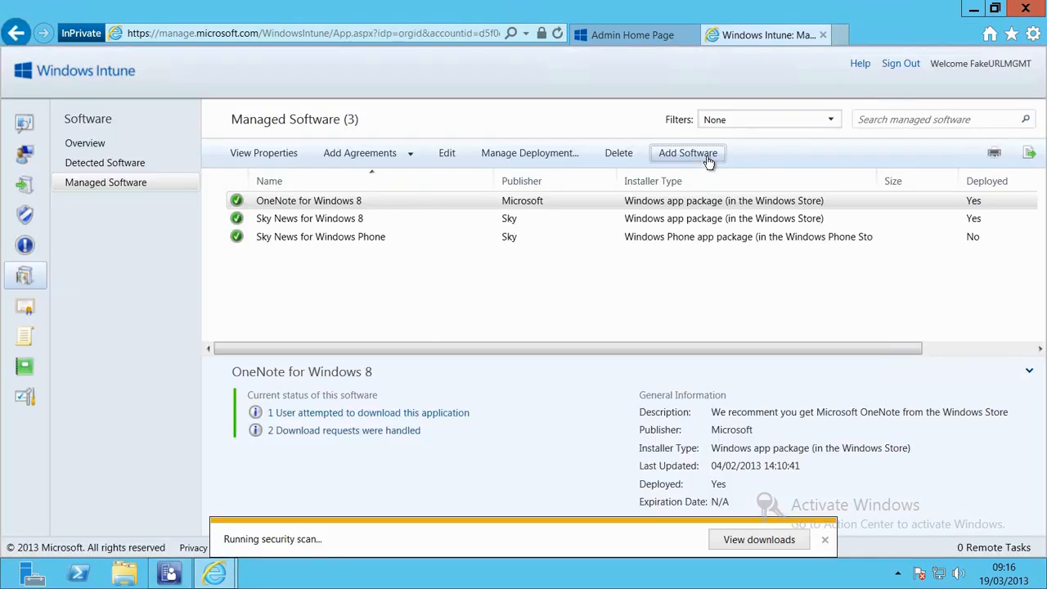
pyautogui.click(825, 539)
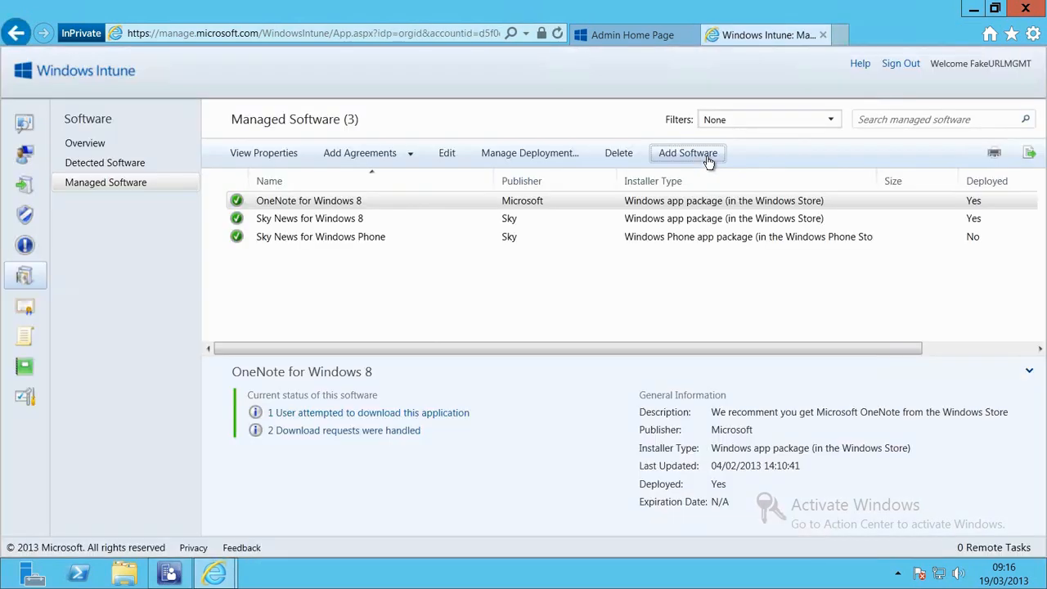
pyautogui.click(688, 153)
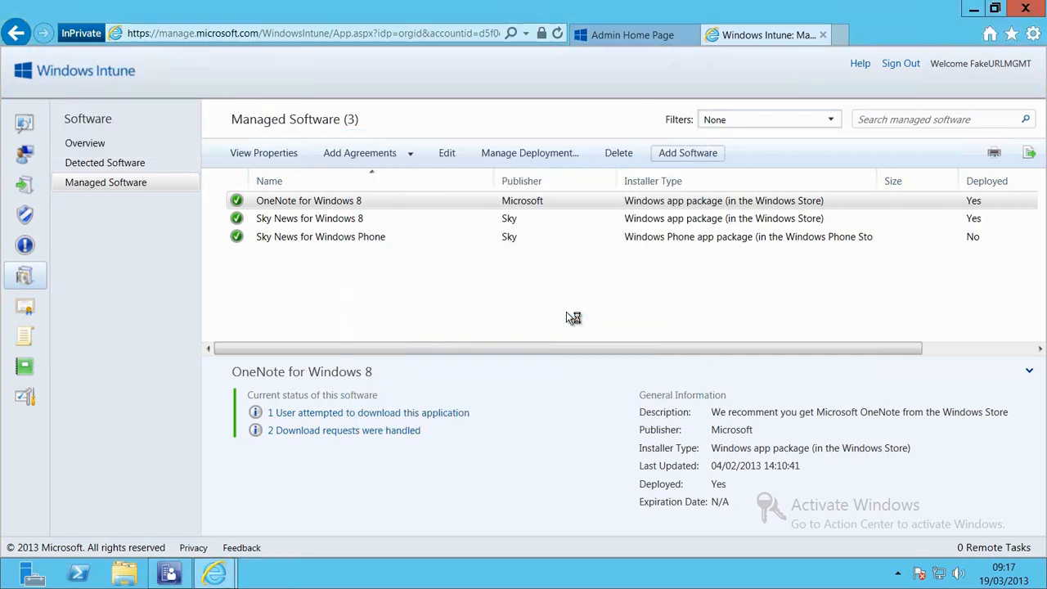
pyautogui.moveTo(570, 317)
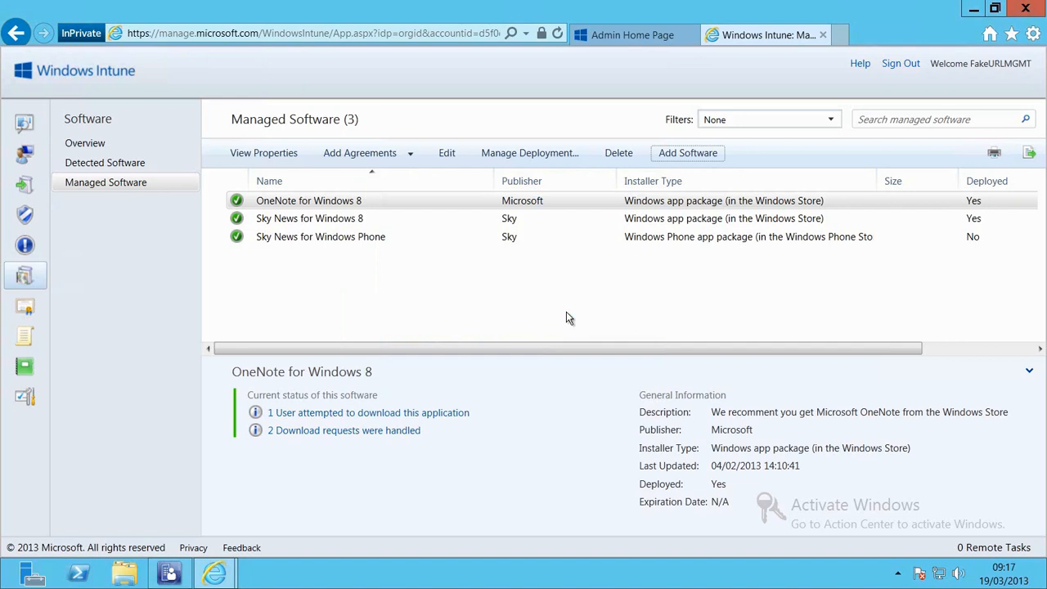
# - Sign in to Software Publisher with the mgmt.onmicrosoft administrator account and its password
pyautogui.click(687, 153)
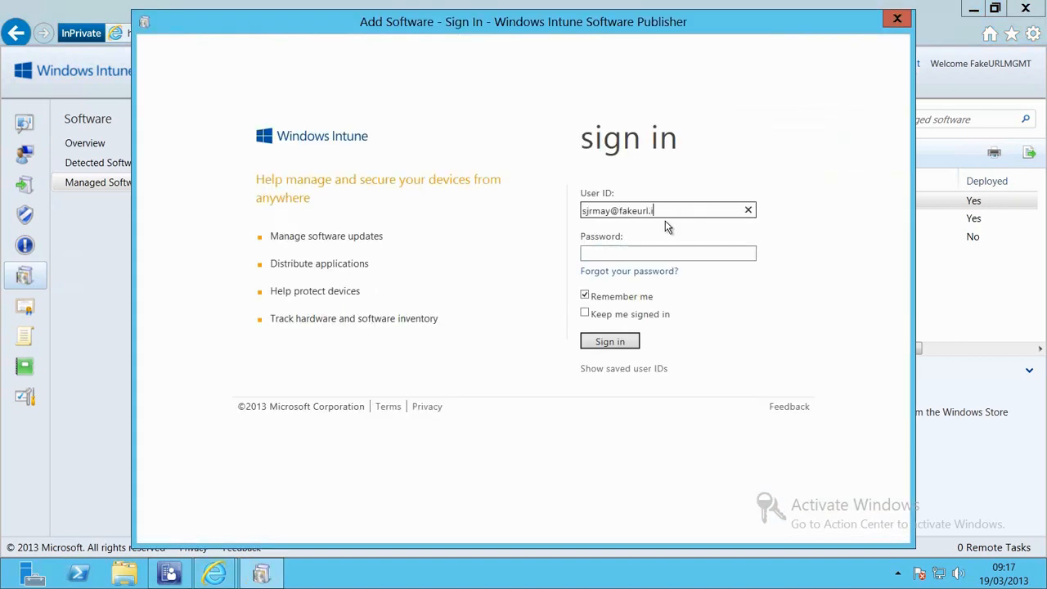
pyautogui.write('mgmt.onmicrosoft')
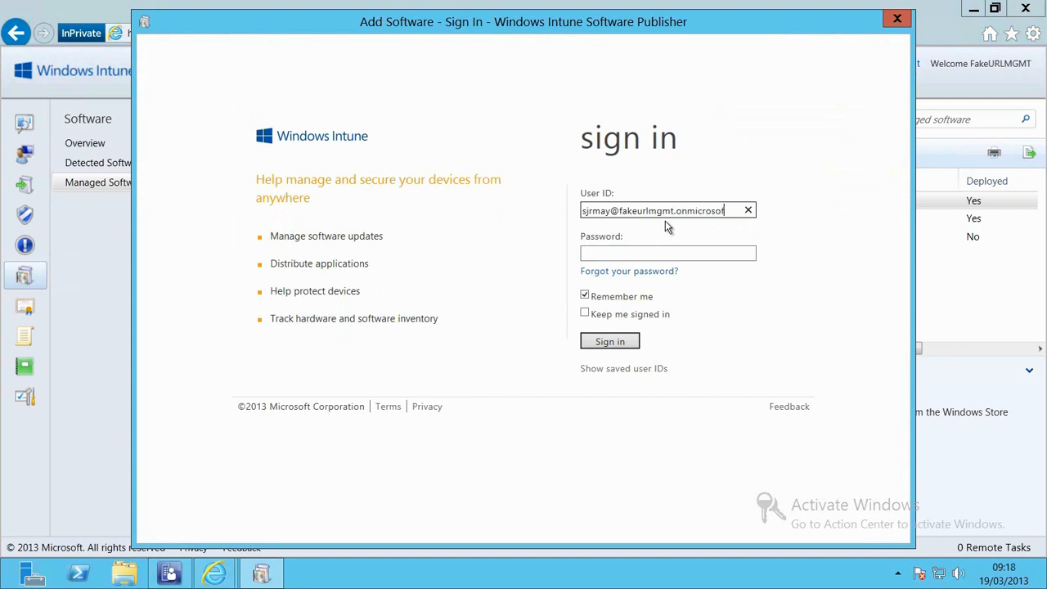
pyautogui.click(668, 253)
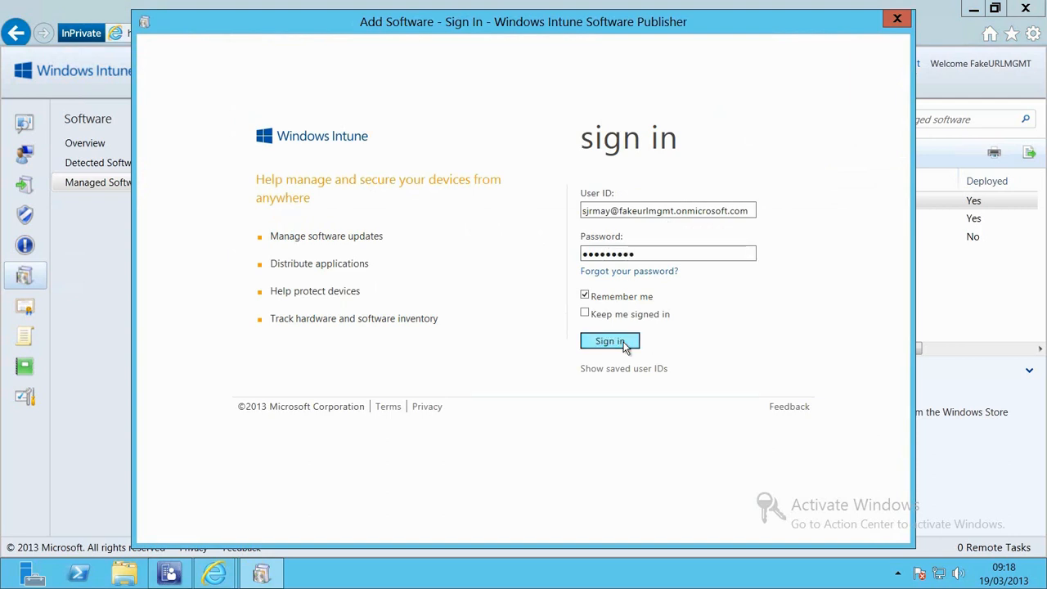
pyautogui.click(609, 341)
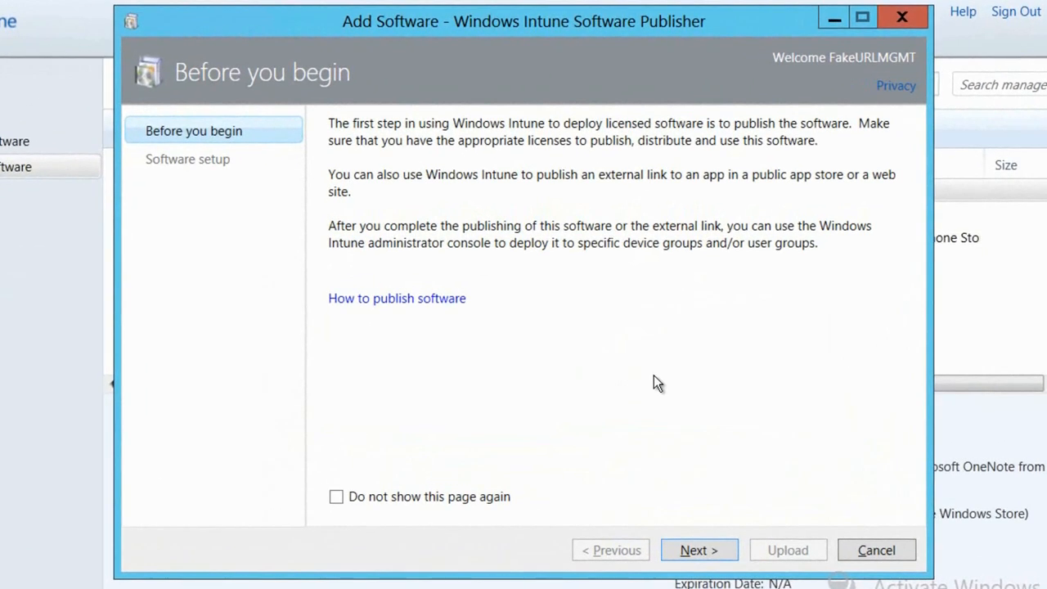
pyautogui.moveTo(654, 409)
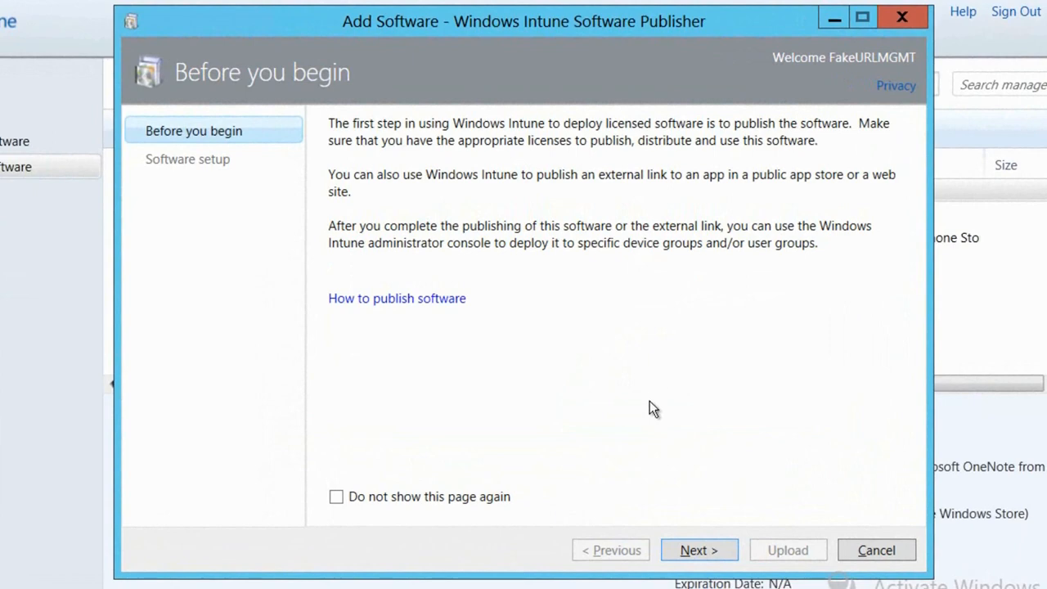
pyautogui.moveTo(657, 420)
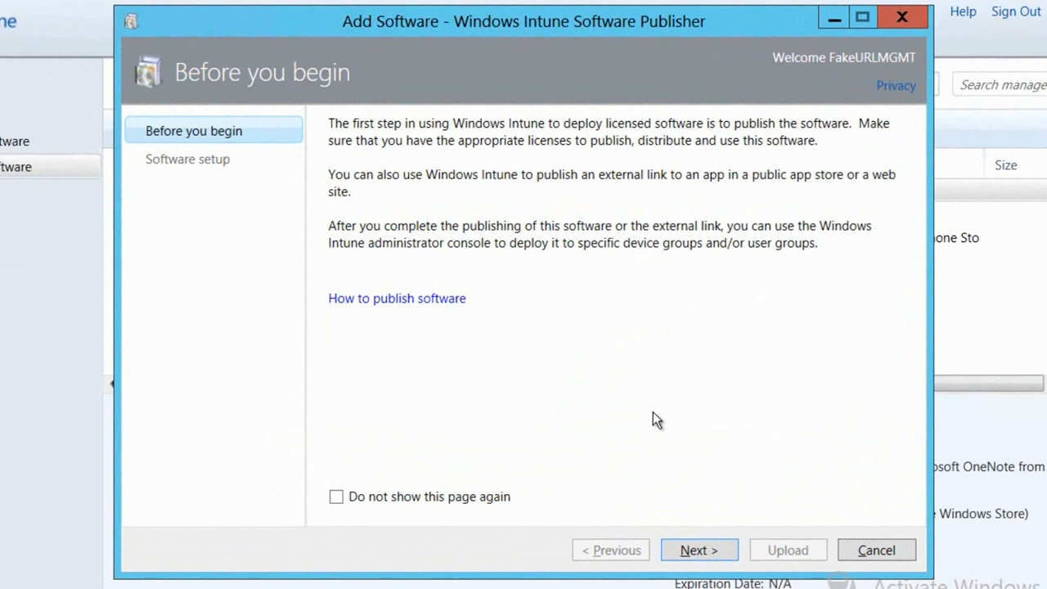
# - Select TechNetUK.appx as the Windows app package to publish
pyautogui.click(698, 549)
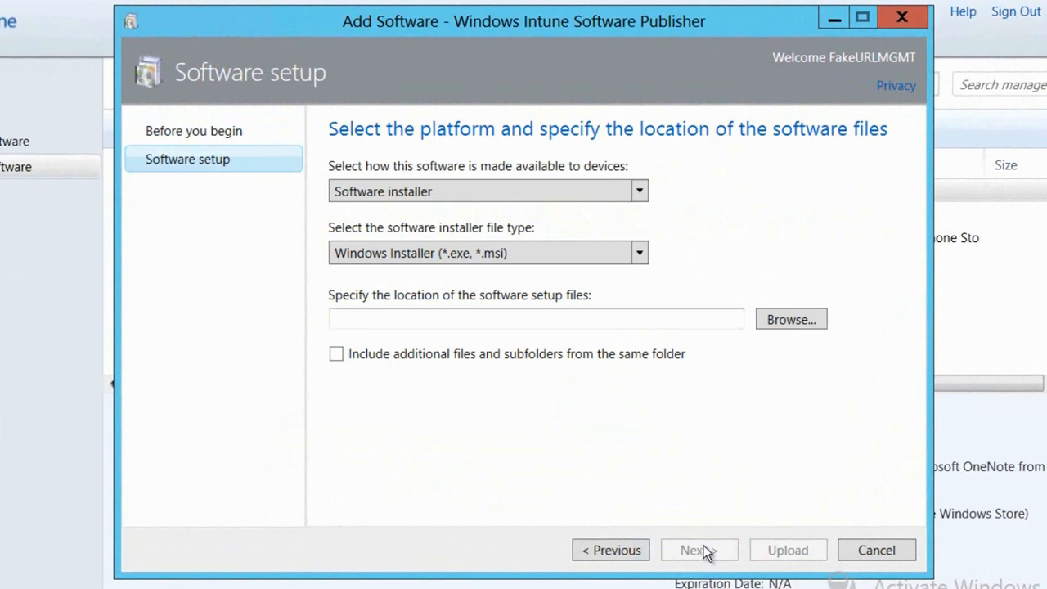
pyautogui.click(638, 191)
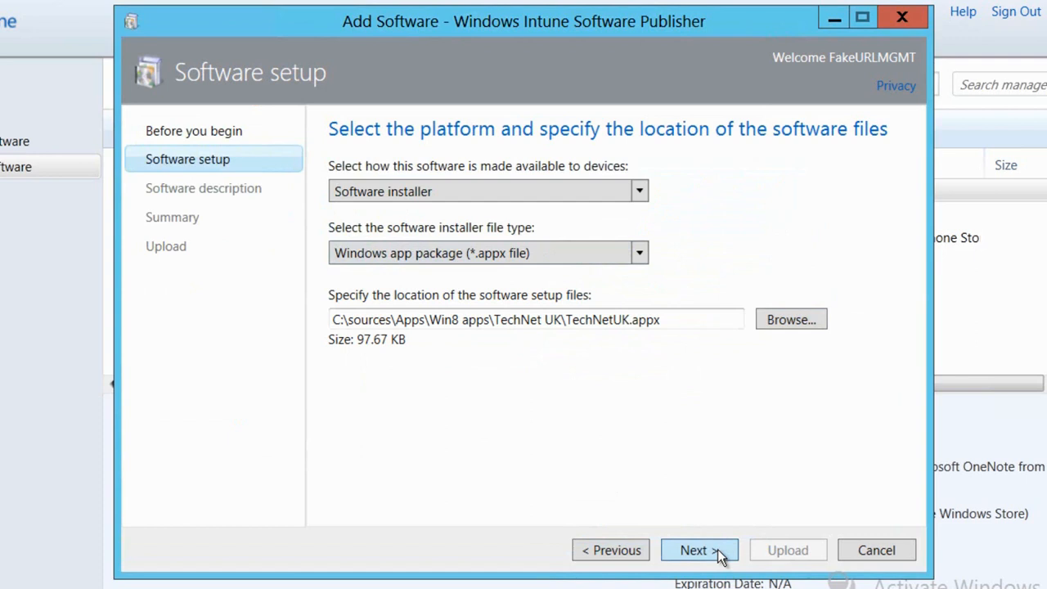
pyautogui.click(699, 550)
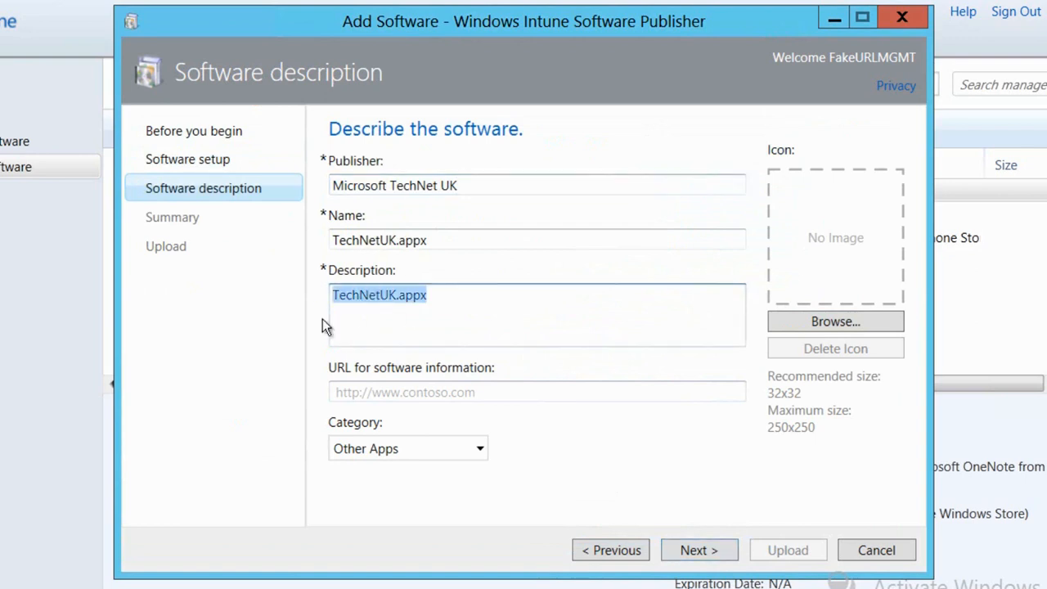
# - Describe it as 'The TechNet news app for the UK' under Books & Reference, and upload
pyautogui.write('The TechNet news app for the UK')
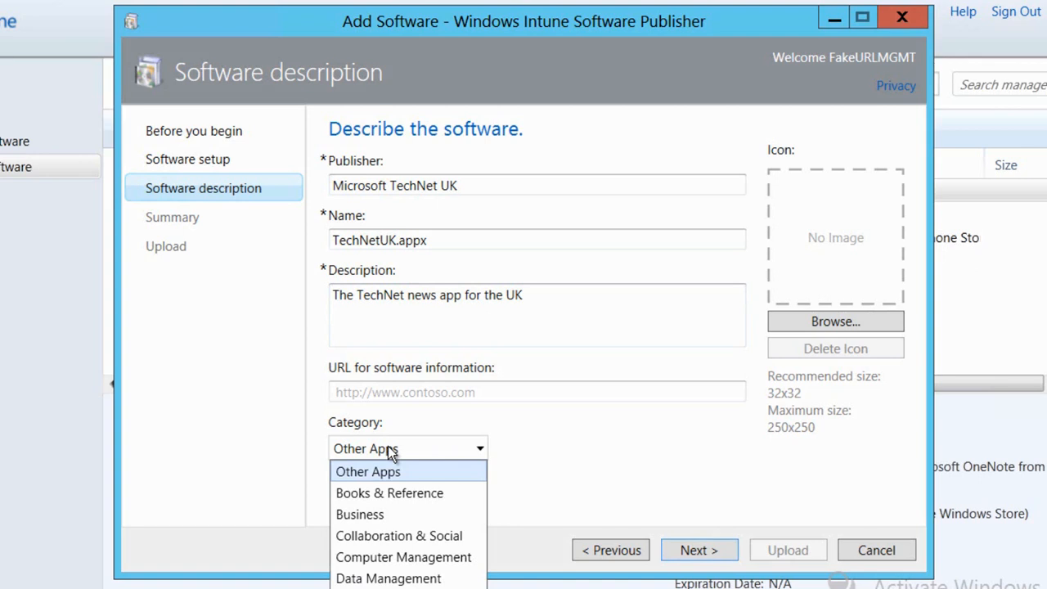
pyautogui.click(389, 492)
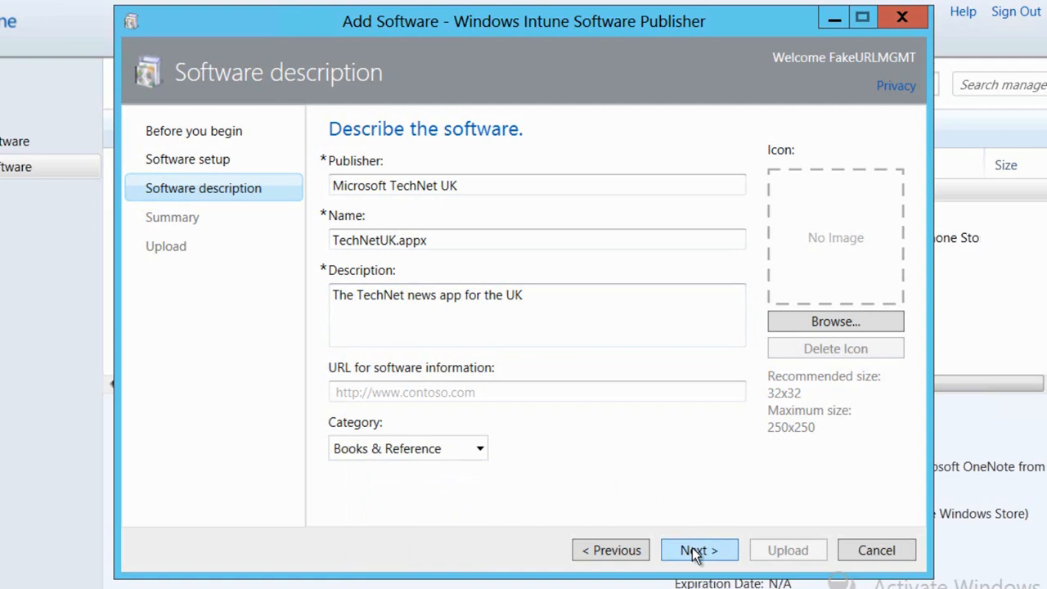
pyautogui.click(697, 549)
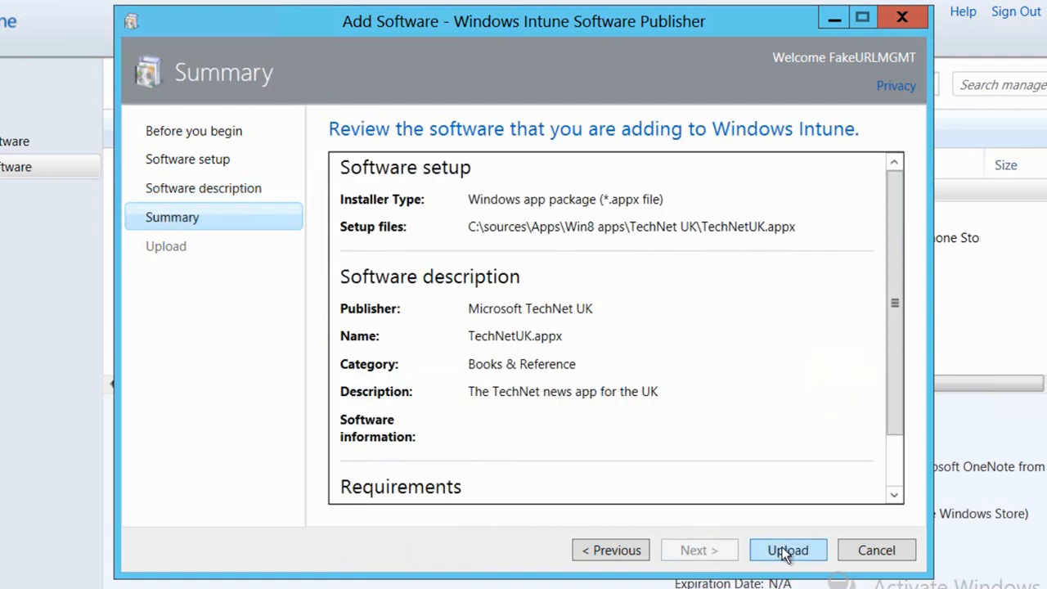
pyautogui.click(786, 550)
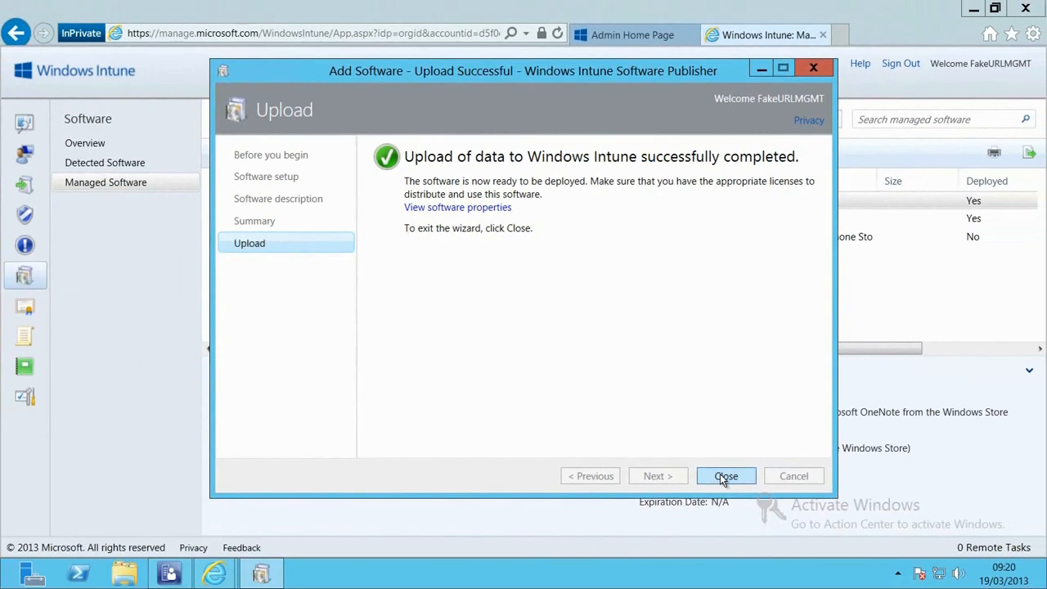
# - Close the wizard, refresh Managed Software, and edit TechNetUK.appx
pyautogui.click(726, 476)
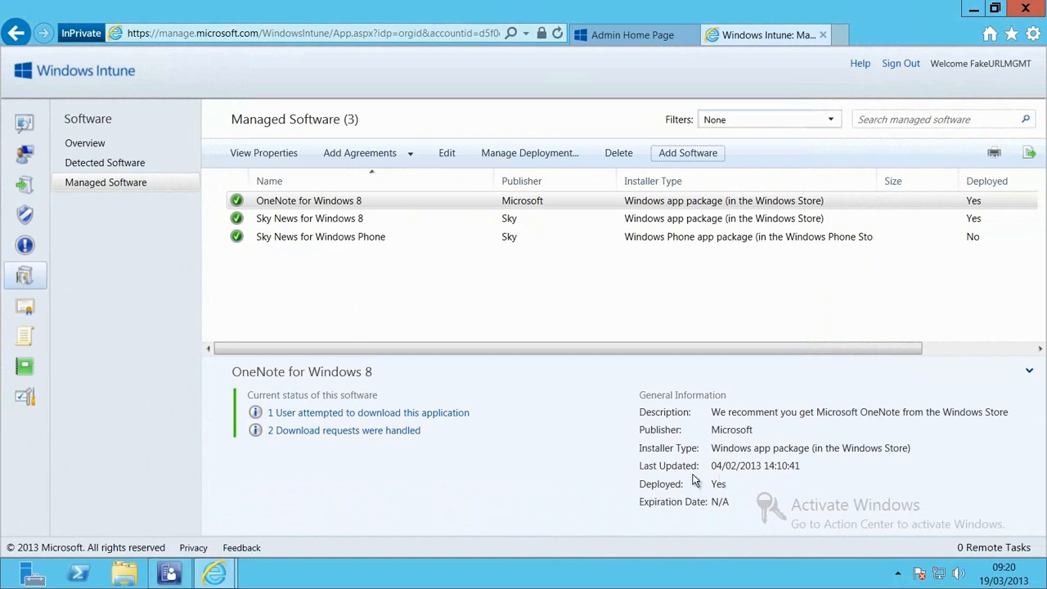
pyautogui.moveTo(674, 455)
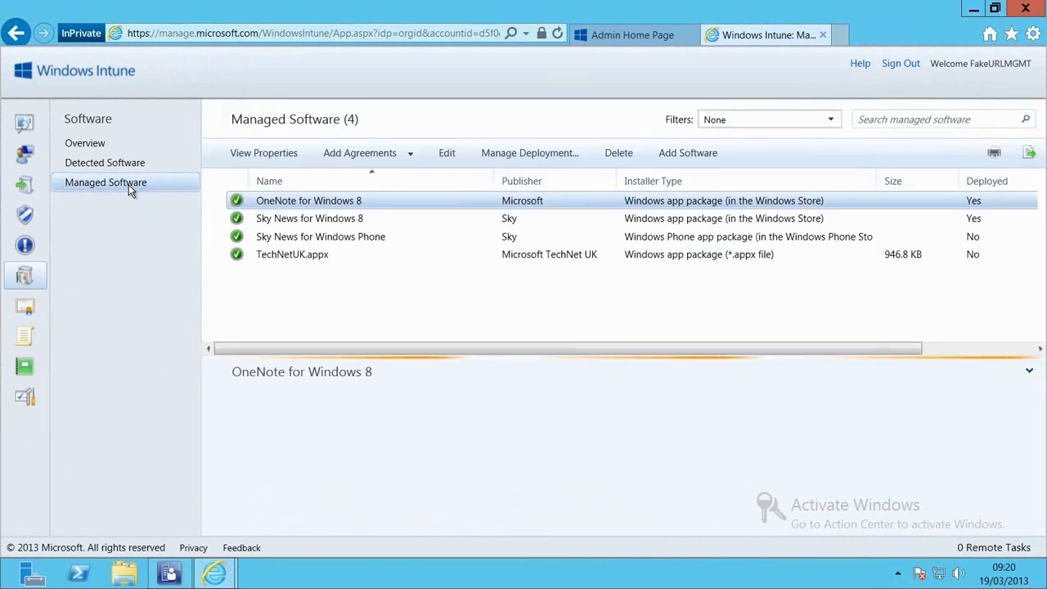
pyautogui.click(1029, 372)
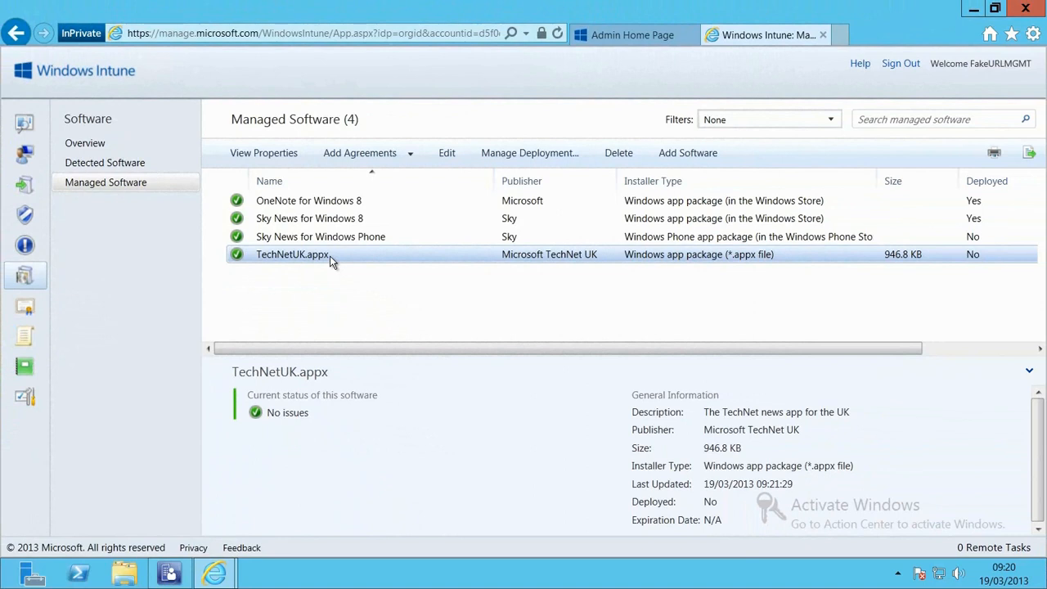
pyautogui.rightClick(292, 254)
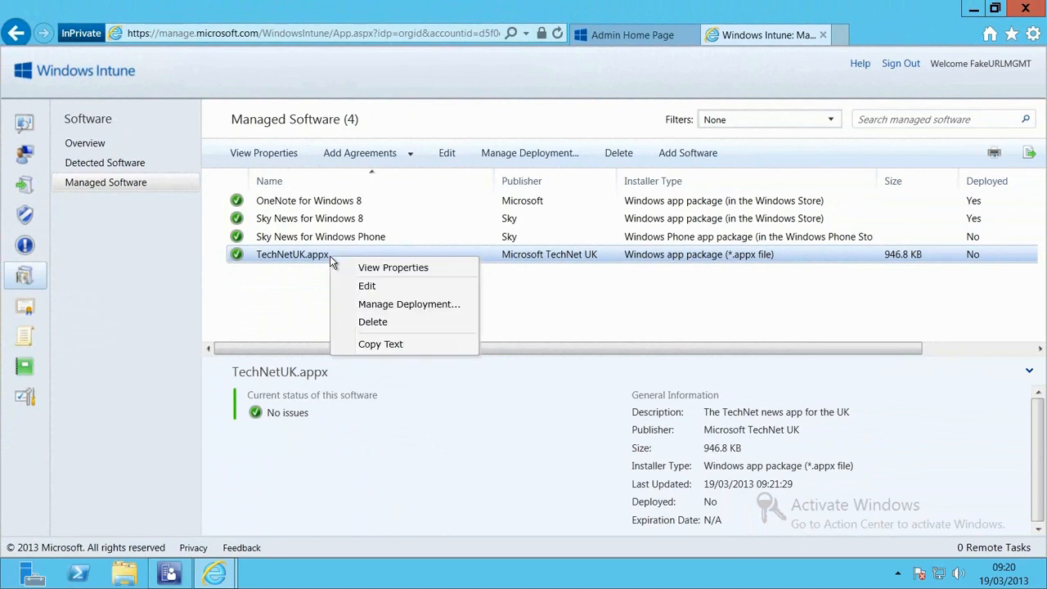
pyautogui.moveTo(366, 285)
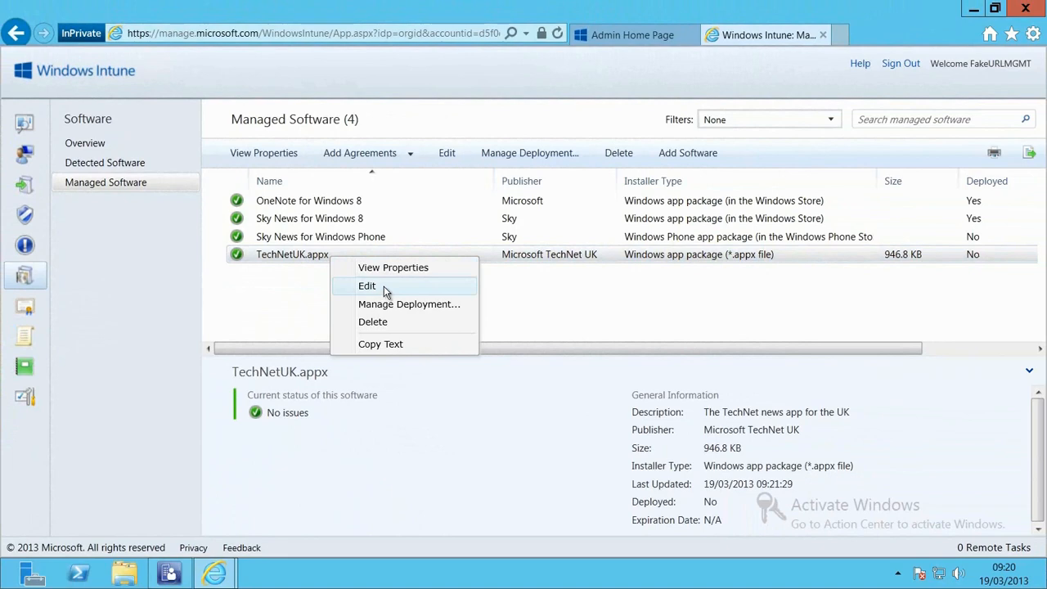
pyautogui.click(367, 286)
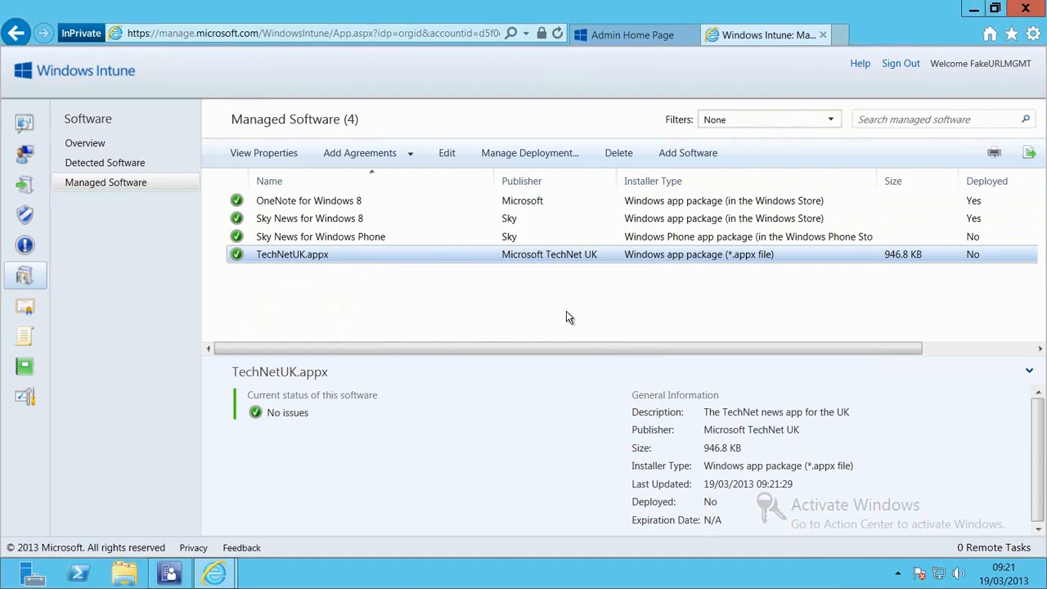
# - Sign in with the saved ID, rename TechNetUK.appx to TechNetUK, and save
pyautogui.click(446, 153)
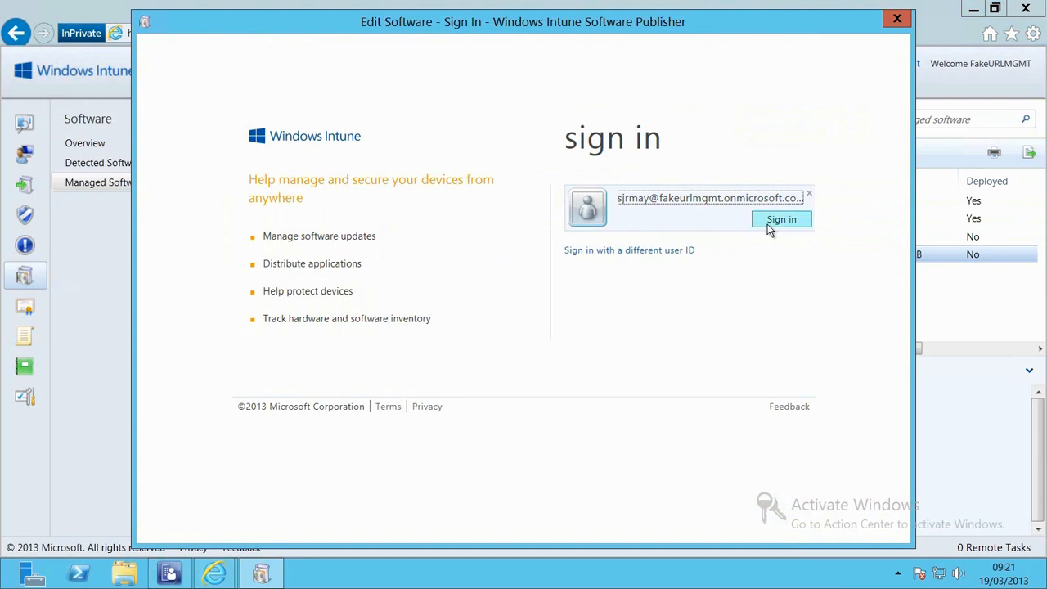
pyautogui.click(780, 219)
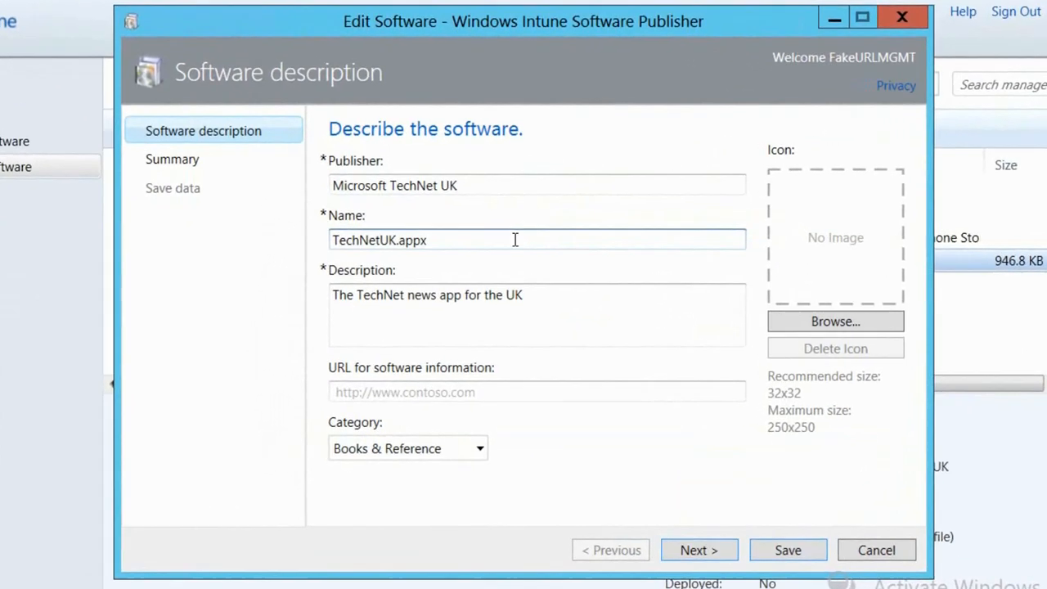
pyautogui.press('BackSpace')
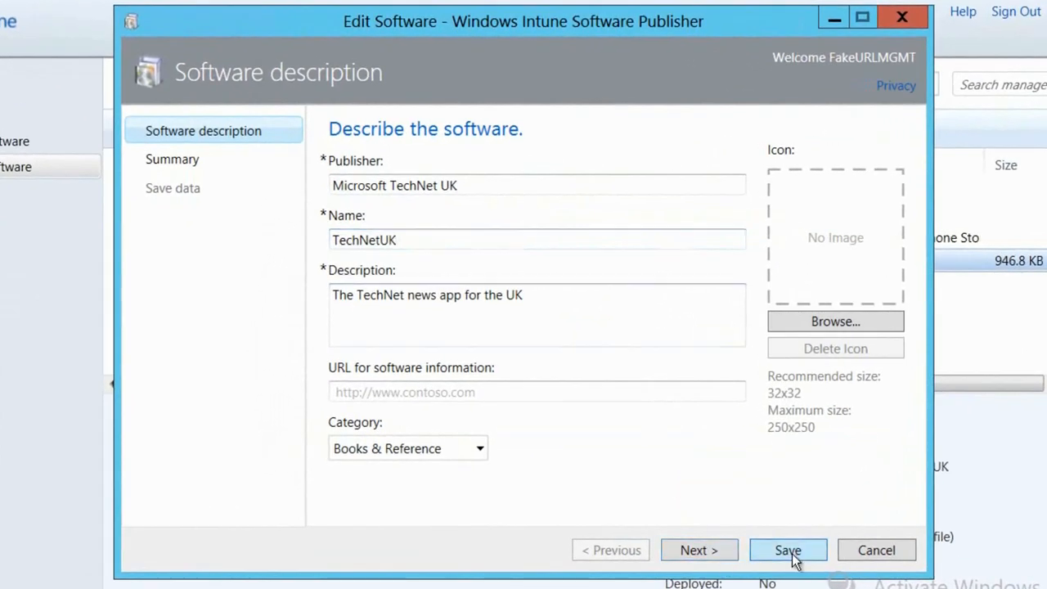
pyautogui.click(787, 550)
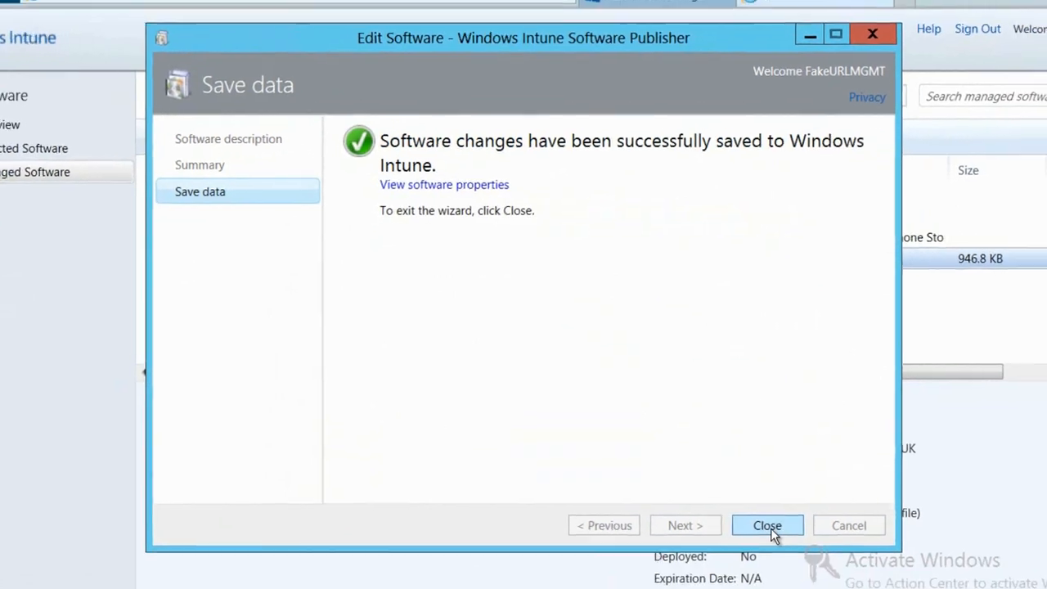
pyautogui.click(767, 525)
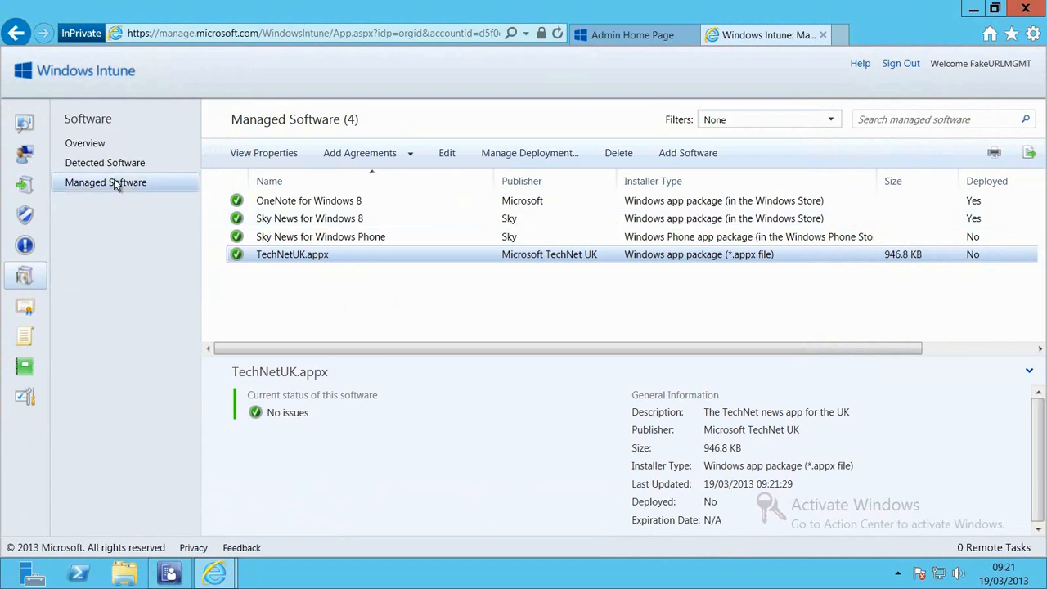
# - Deploy TechNetUK to the All Users group with Available Install approval
pyautogui.click(106, 182)
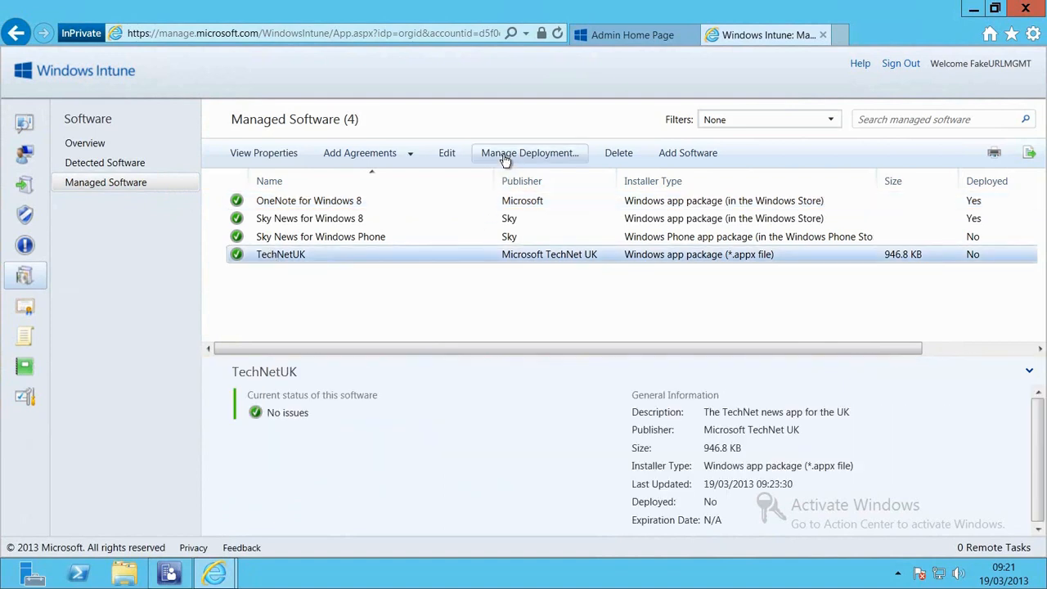
pyautogui.click(530, 153)
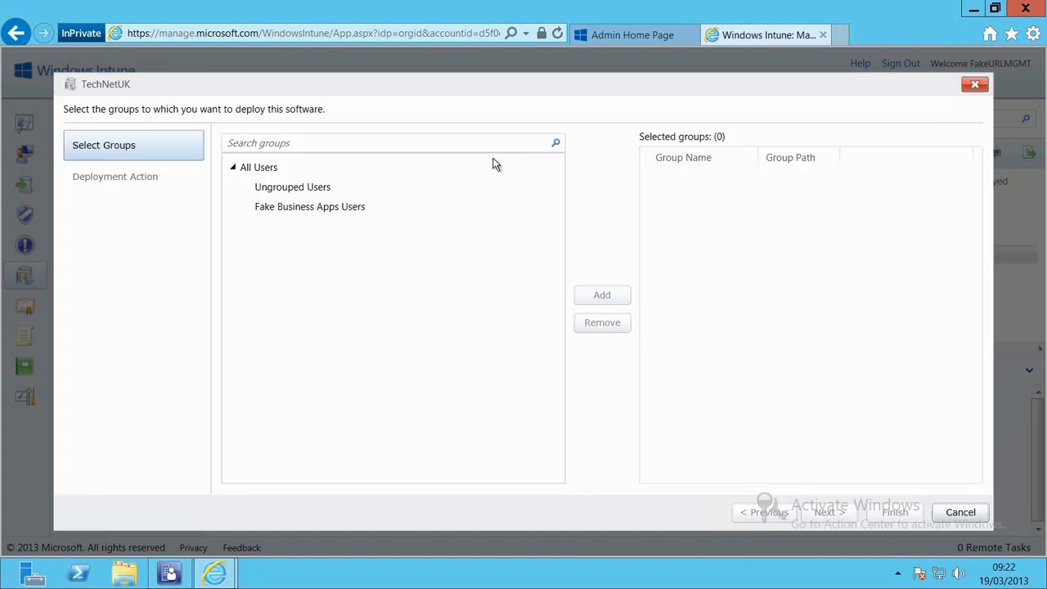
pyautogui.click(259, 167)
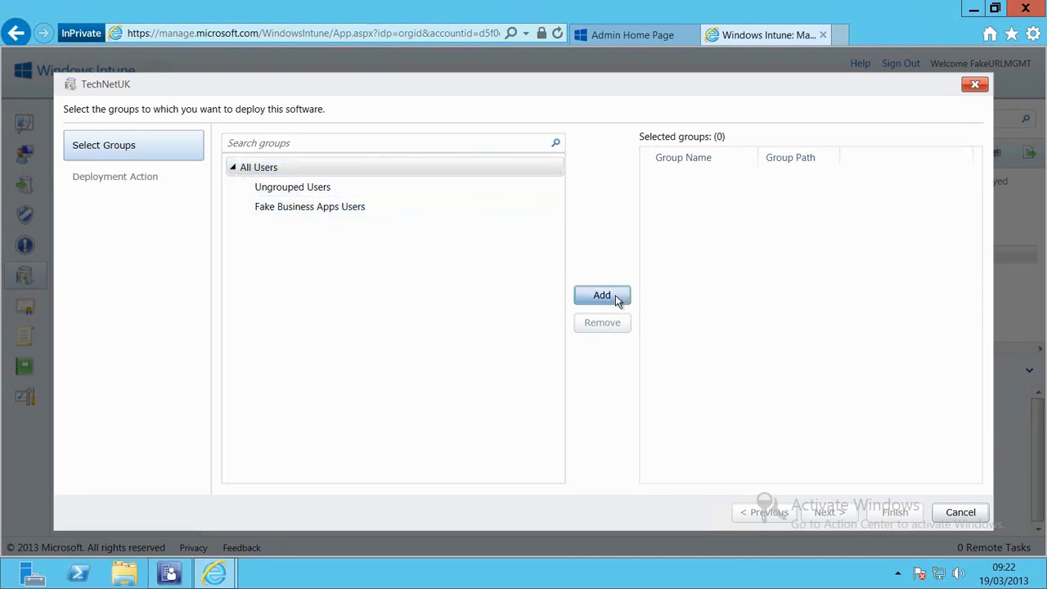
pyautogui.click(601, 294)
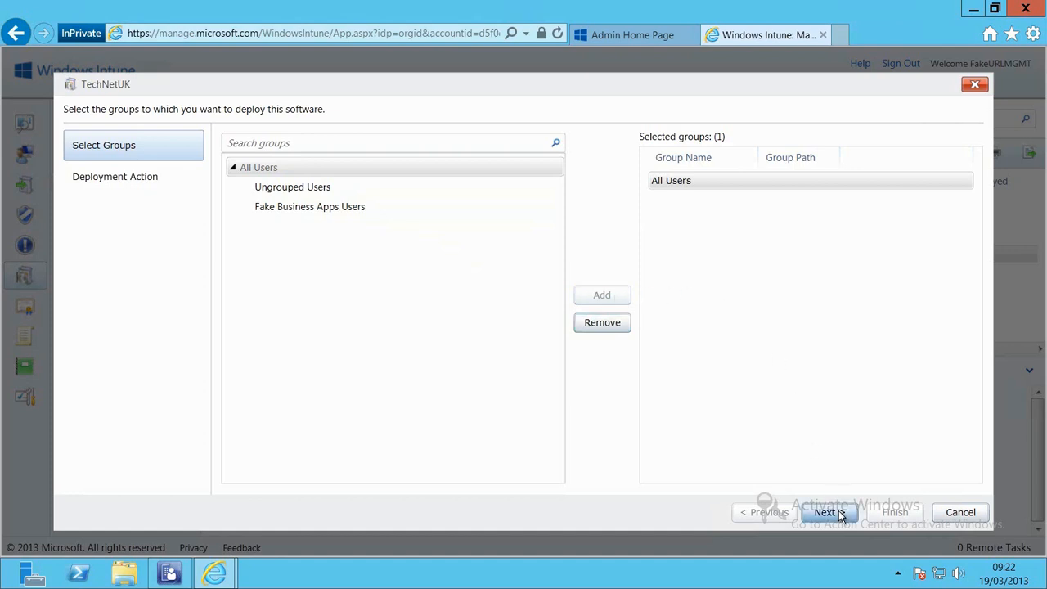
pyautogui.click(829, 512)
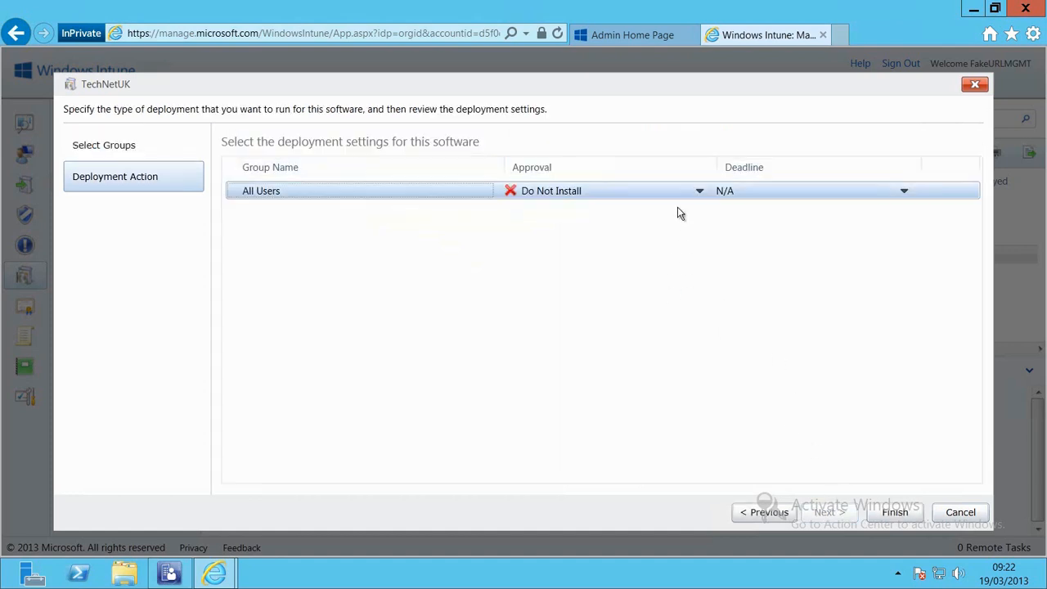
pyautogui.click(699, 191)
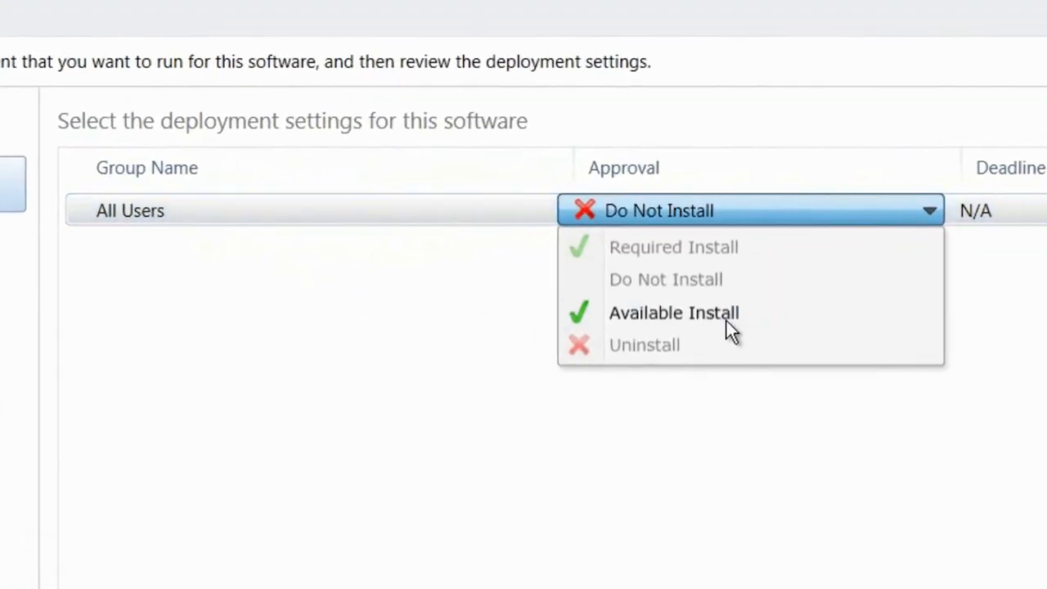
pyautogui.click(674, 312)
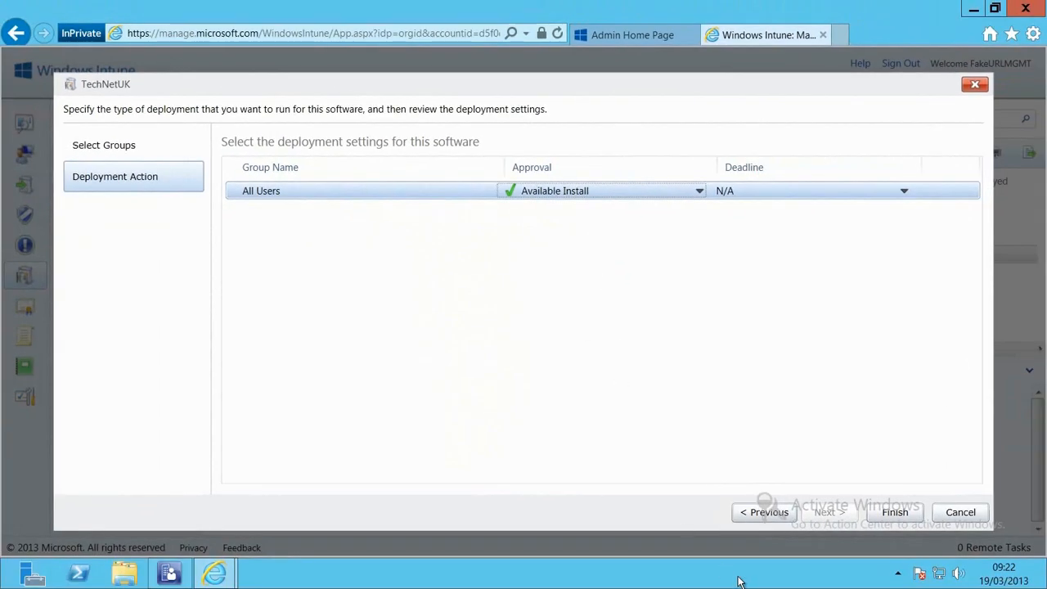
pyautogui.click(895, 511)
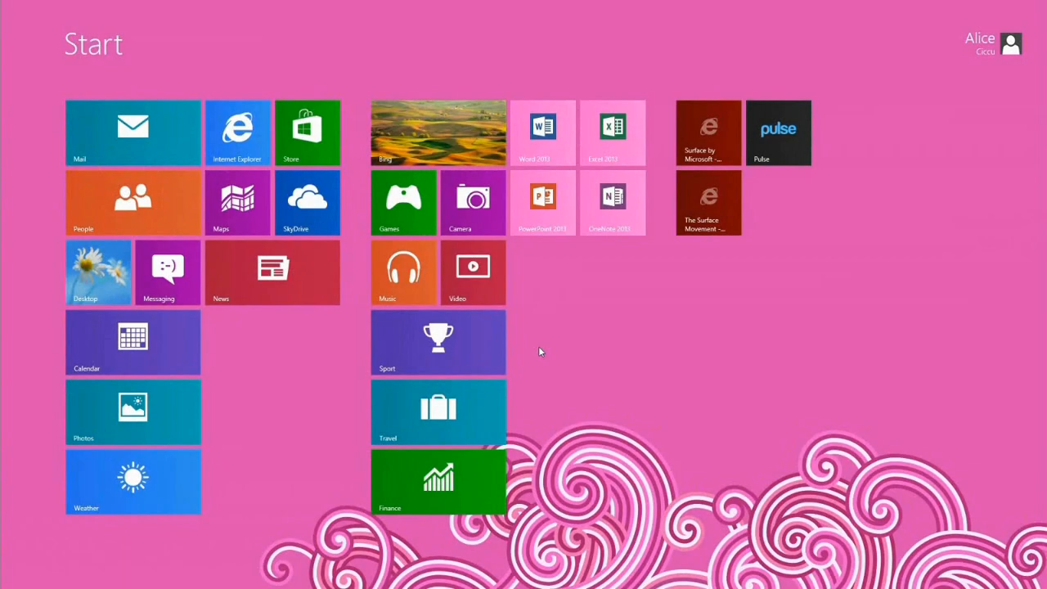
# - Launch Company Applications from Start, allow it through UAC, and submit the company credentials
pyautogui.write('com')
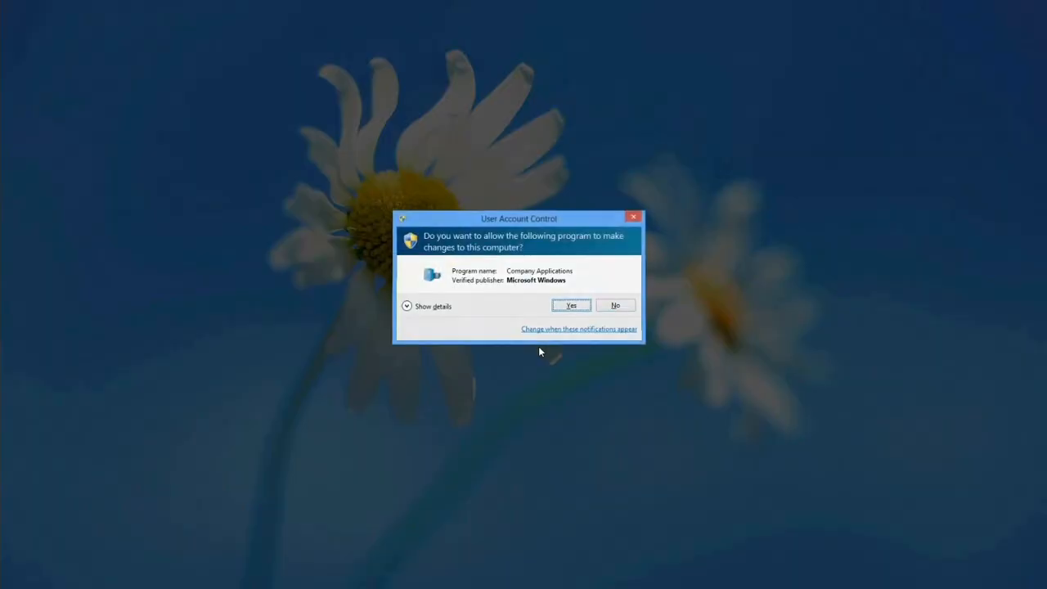
pyautogui.click(570, 305)
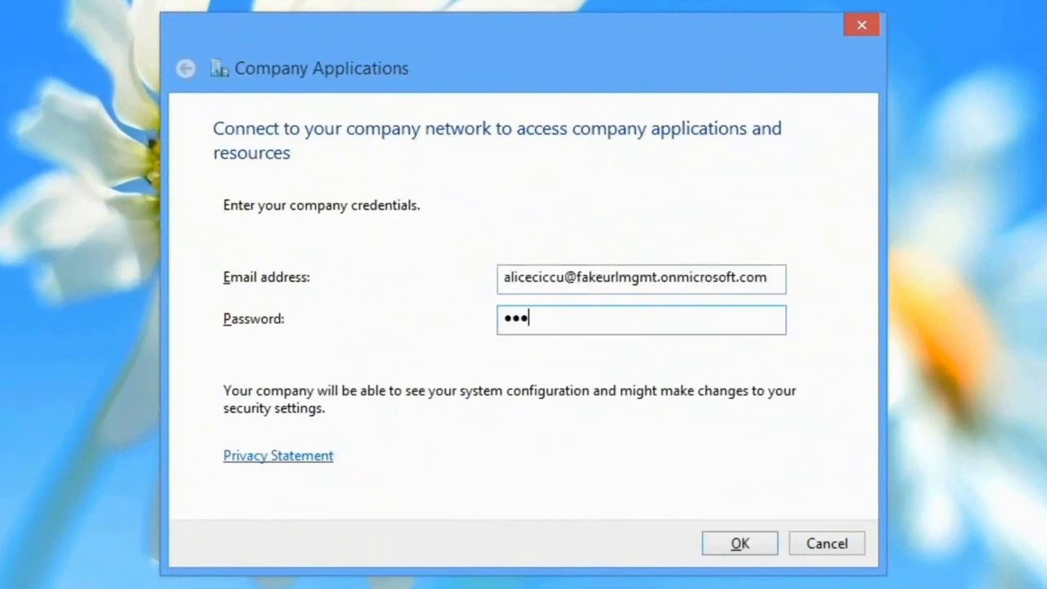
pyautogui.write('••••')
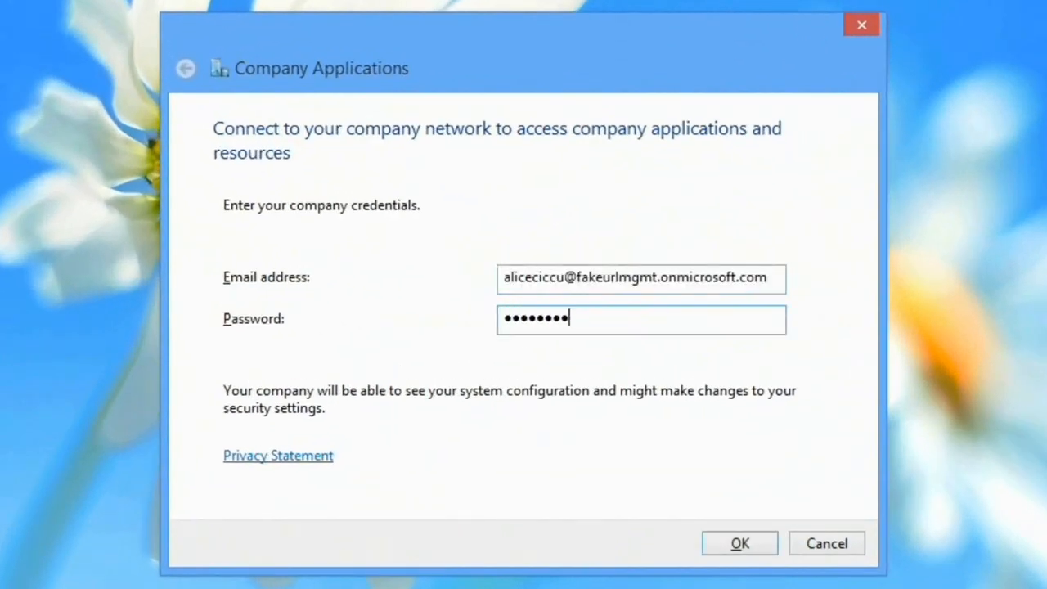
pyautogui.click(739, 543)
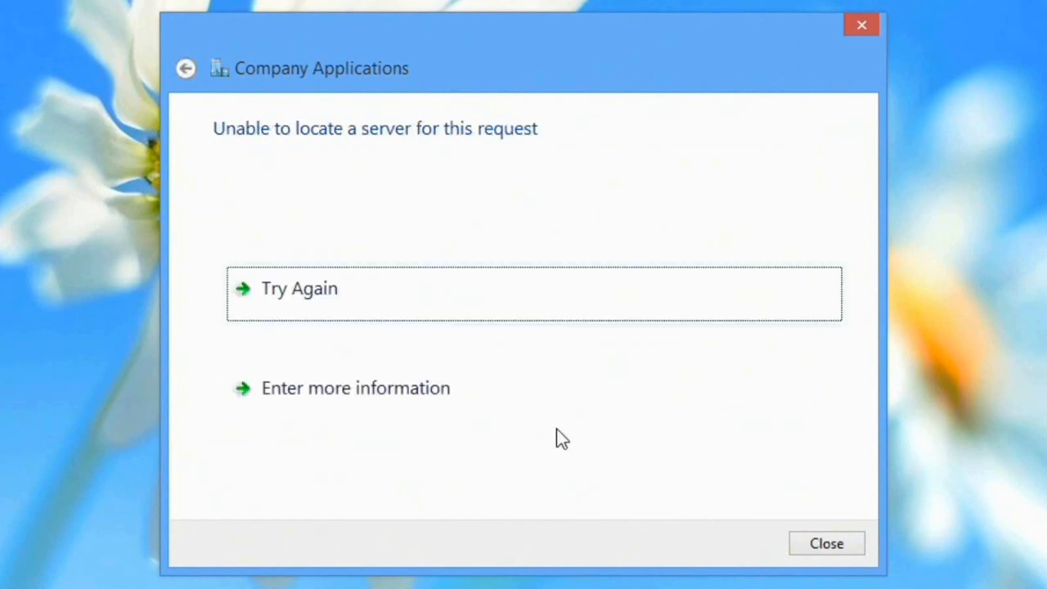
# - Add the server address enterpriseenrollment-s.manage.microsoft.com and resubmit to connect the device
pyautogui.click(356, 388)
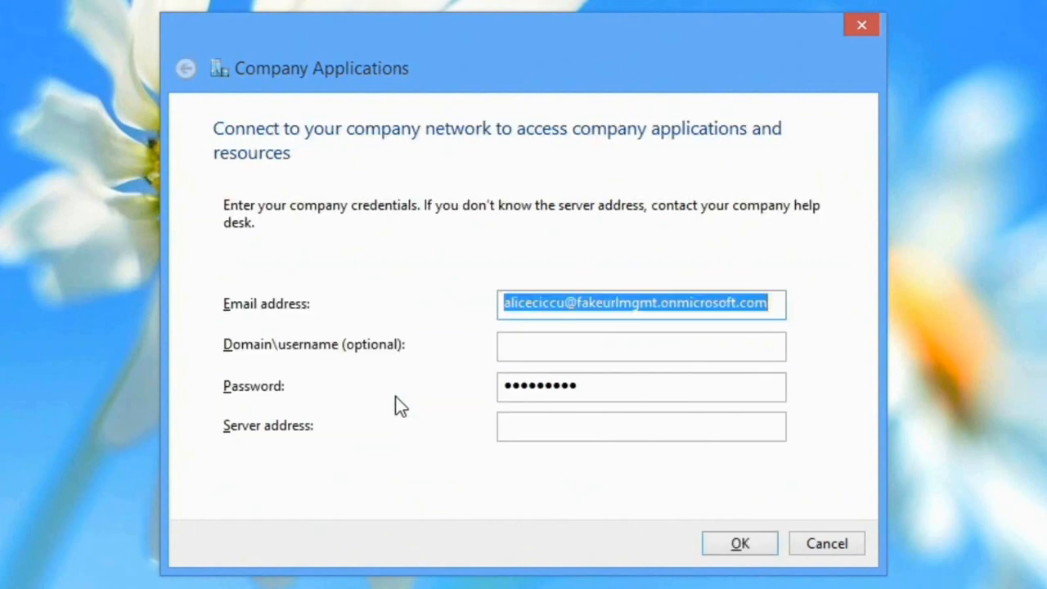
pyautogui.write('enterpriseenrollment-s.manage.microsoft.com')
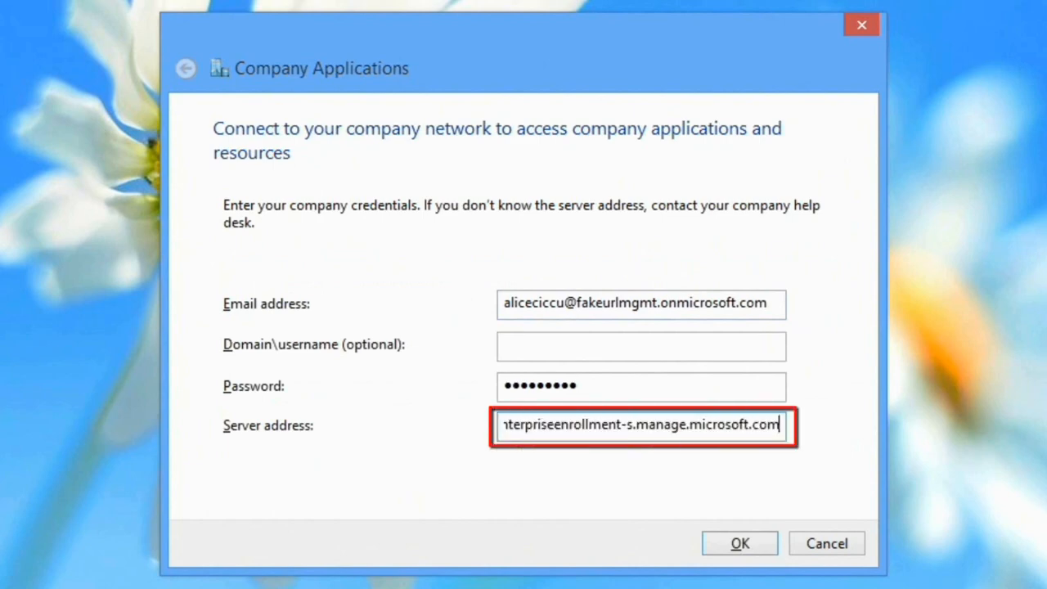
pyautogui.click(739, 543)
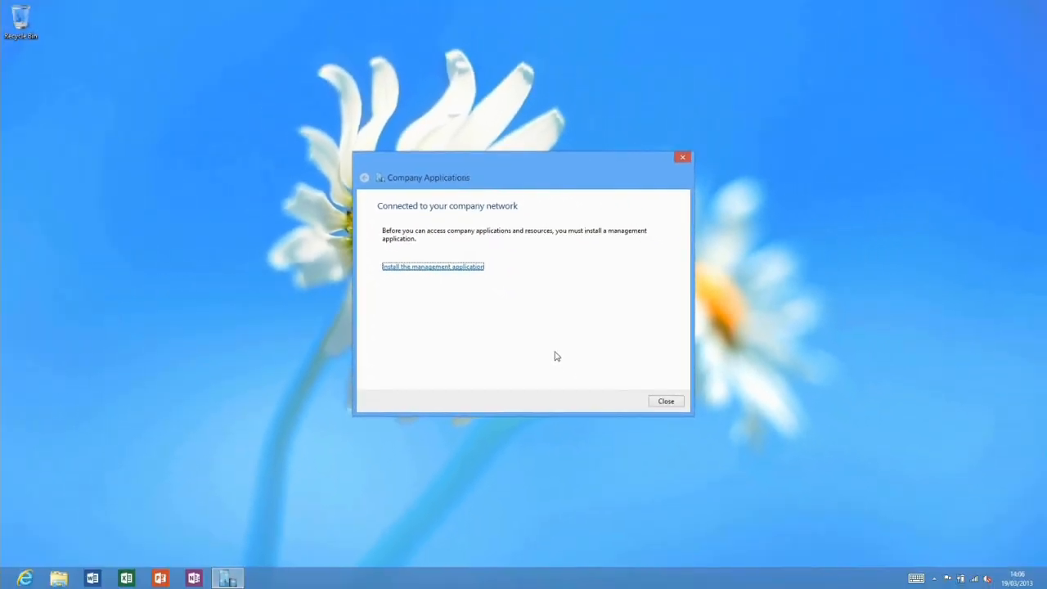
# - Install the Company Portal management app from Windows Store, then return to Start
pyautogui.click(432, 265)
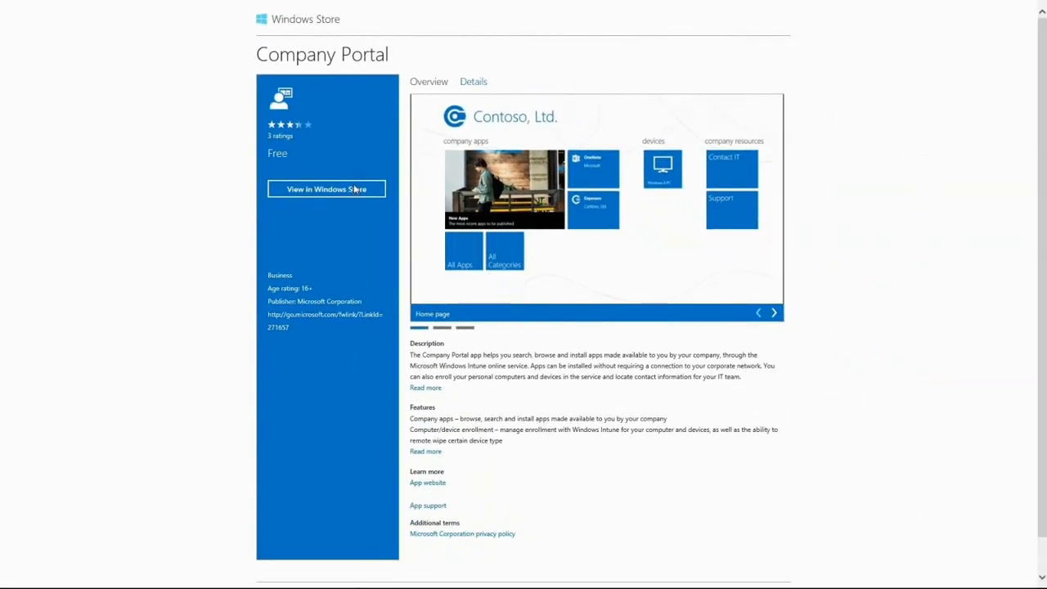
pyautogui.click(326, 188)
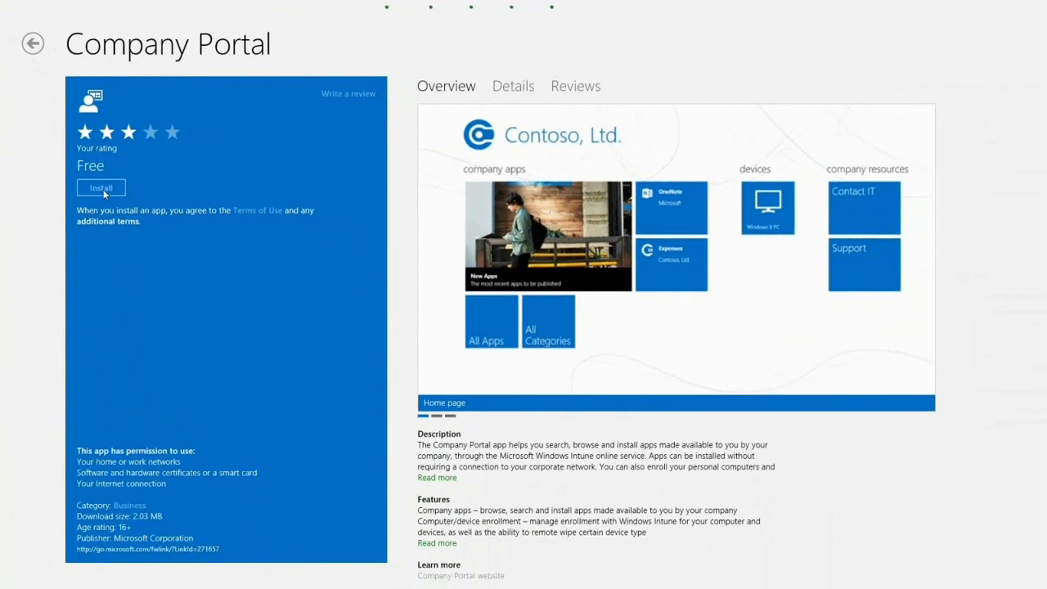
pyautogui.click(33, 43)
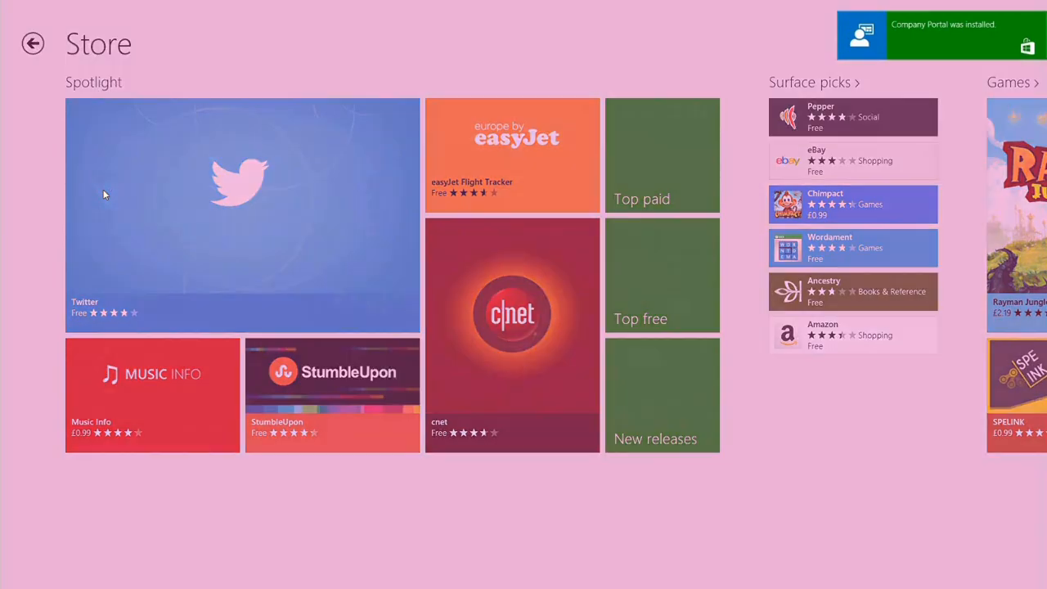
pyautogui.click(32, 44)
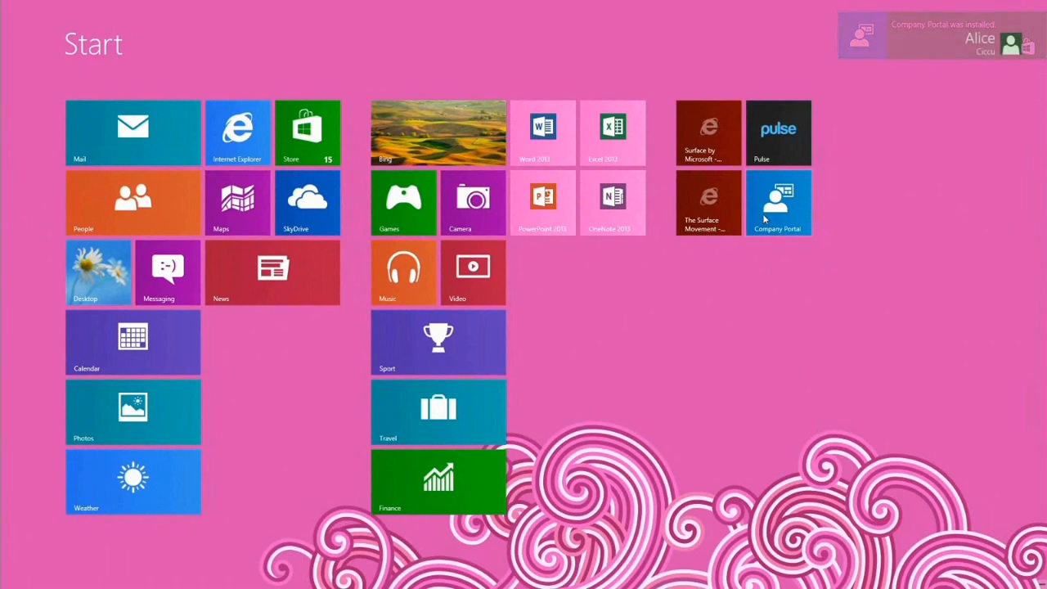
pyautogui.click(778, 203)
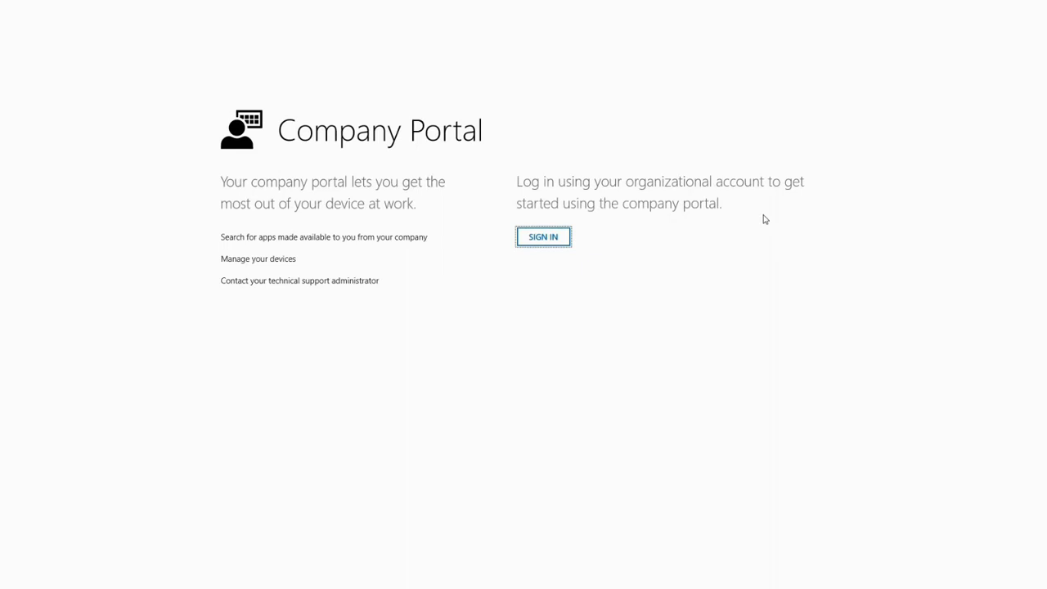
pyautogui.click(542, 237)
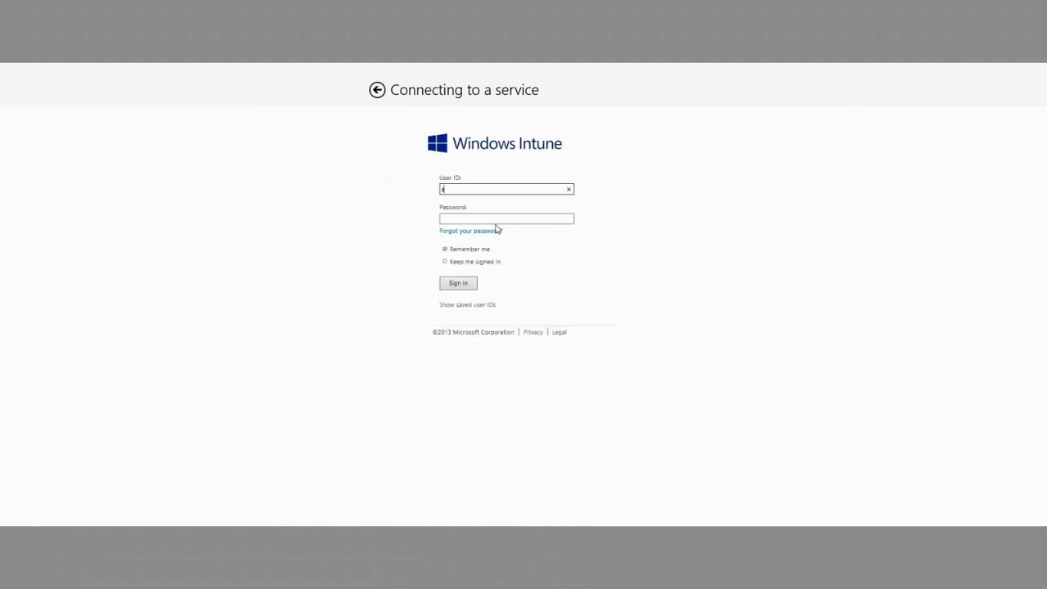
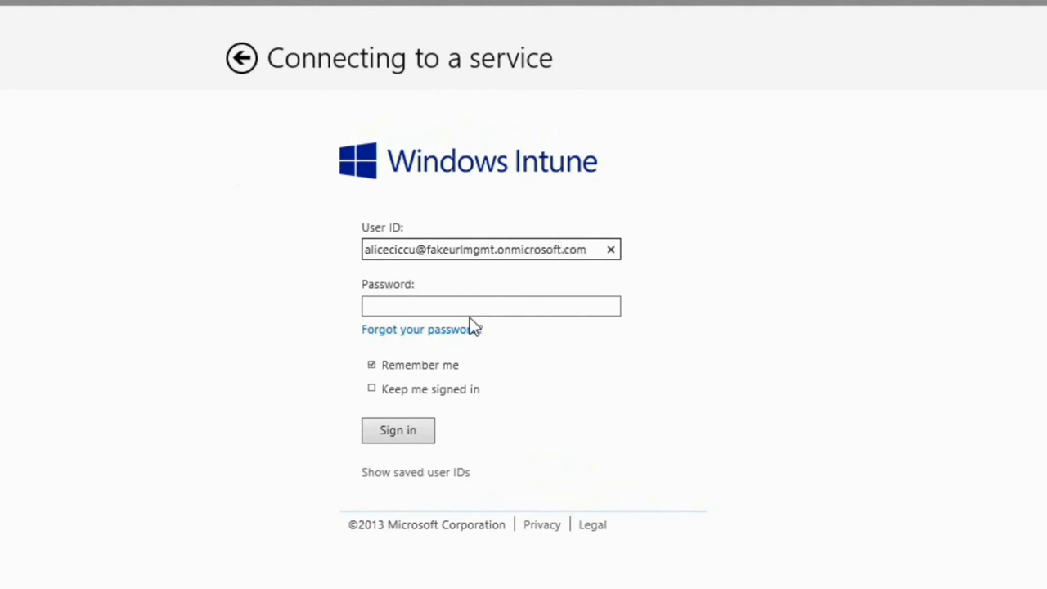
pyautogui.write('••')
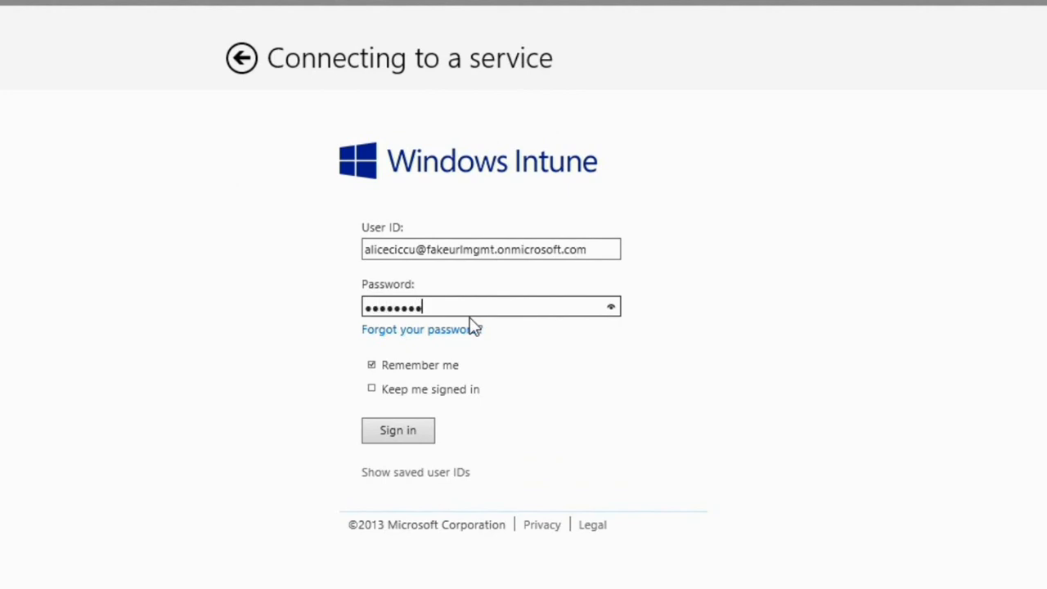
pyautogui.write('•')
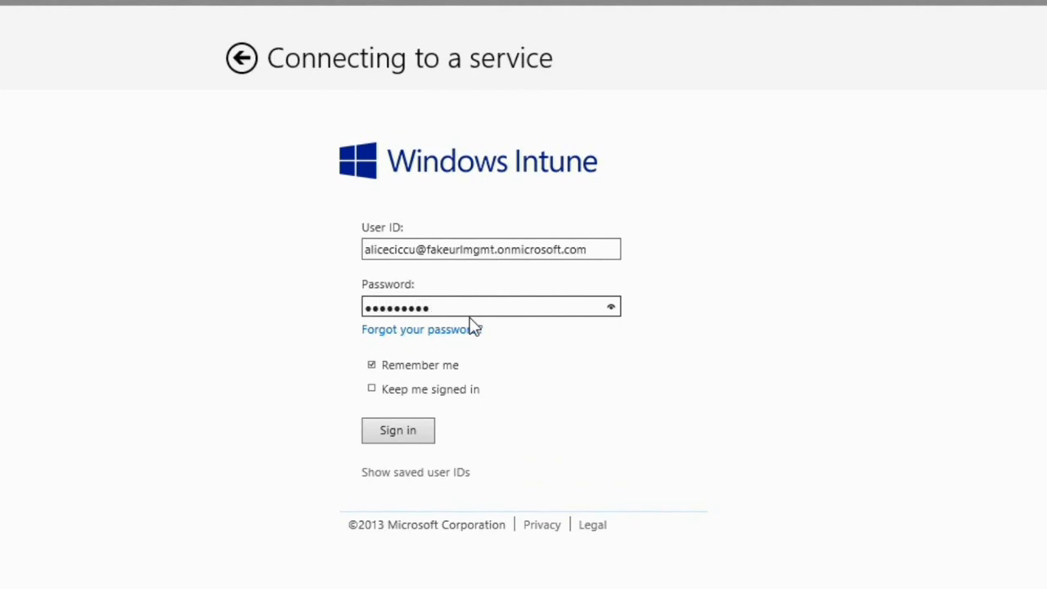
pyautogui.click(398, 430)
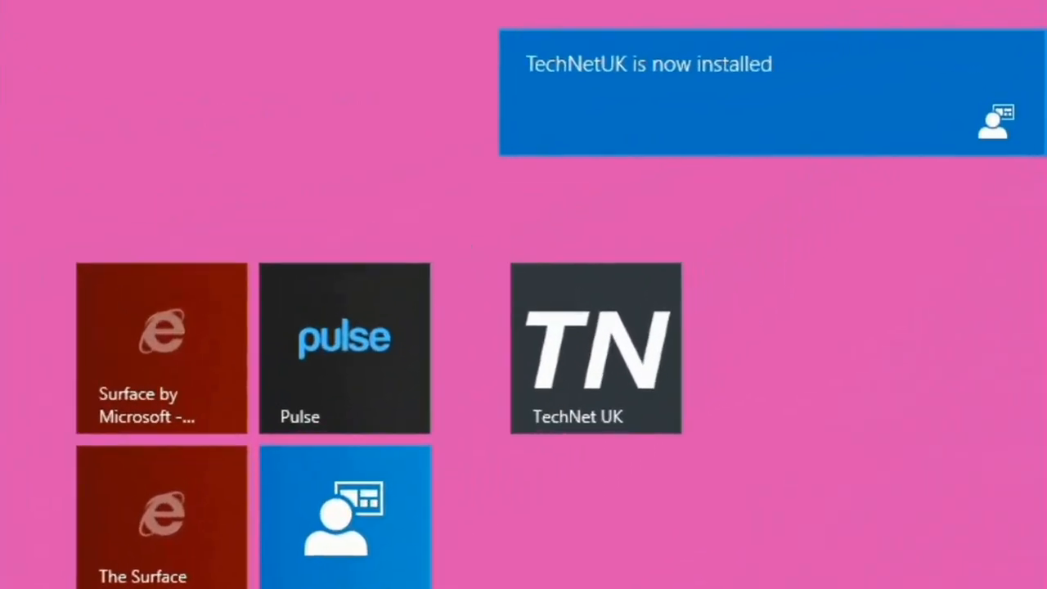
pyautogui.moveTo(511, 511)
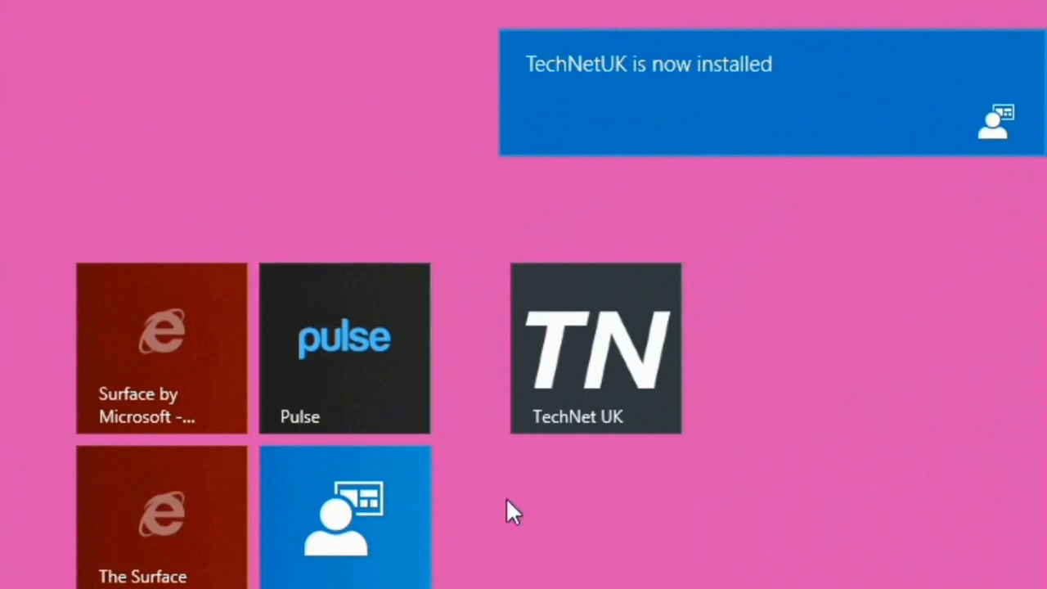
# - Open the TechNet UK app and scroll right through its blog, video and Twitter sections
pyautogui.click(595, 348)
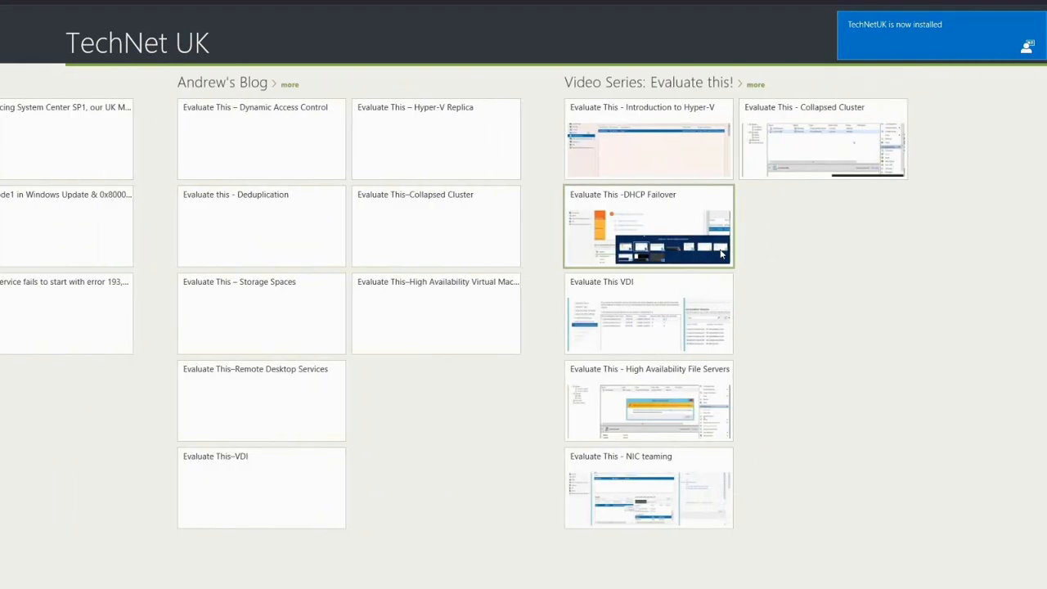
pyautogui.hscroll(3)
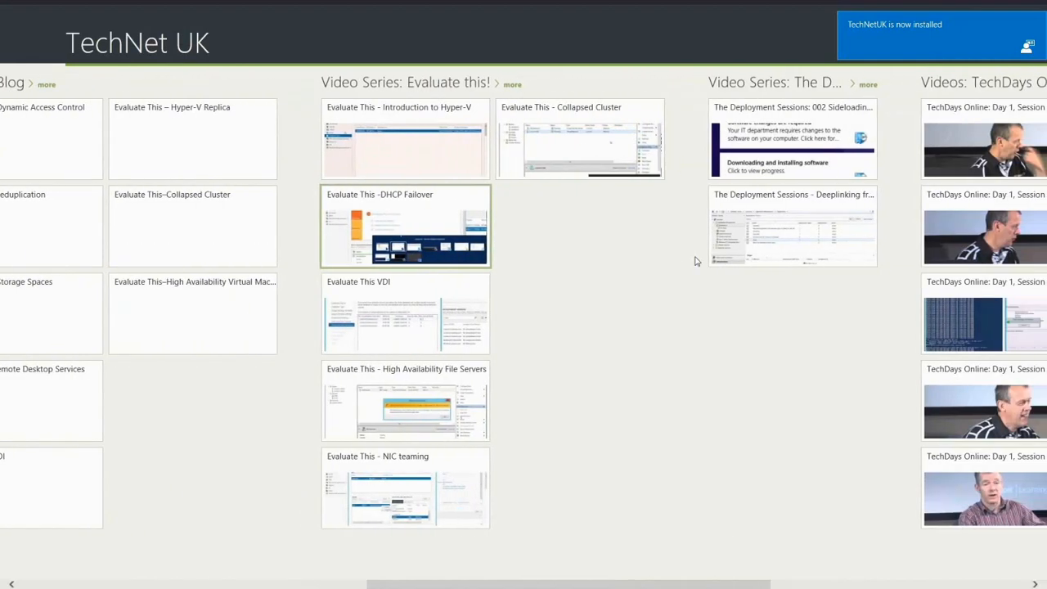
pyautogui.hscroll(3)
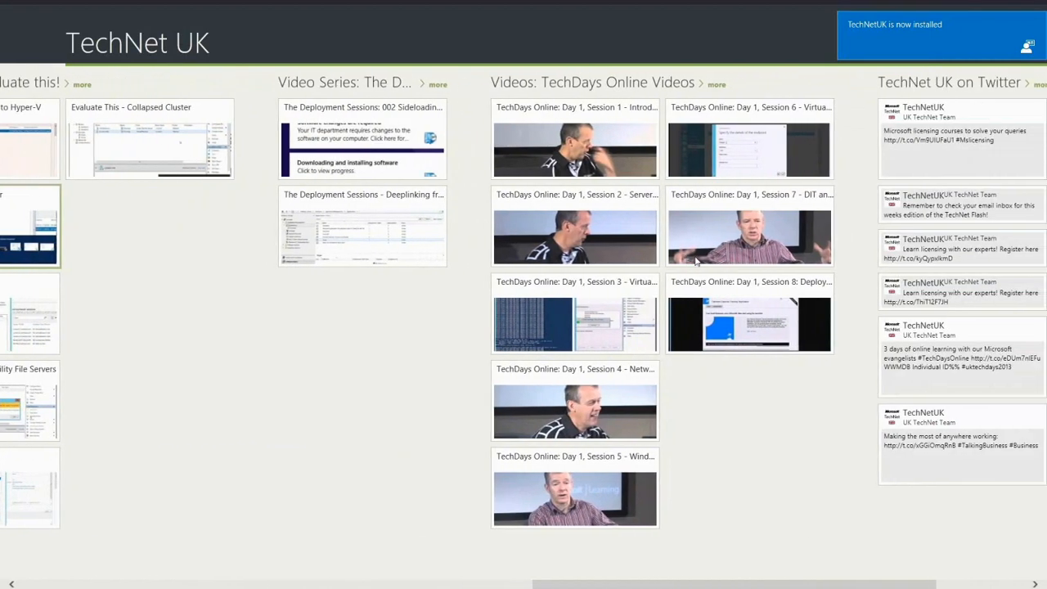